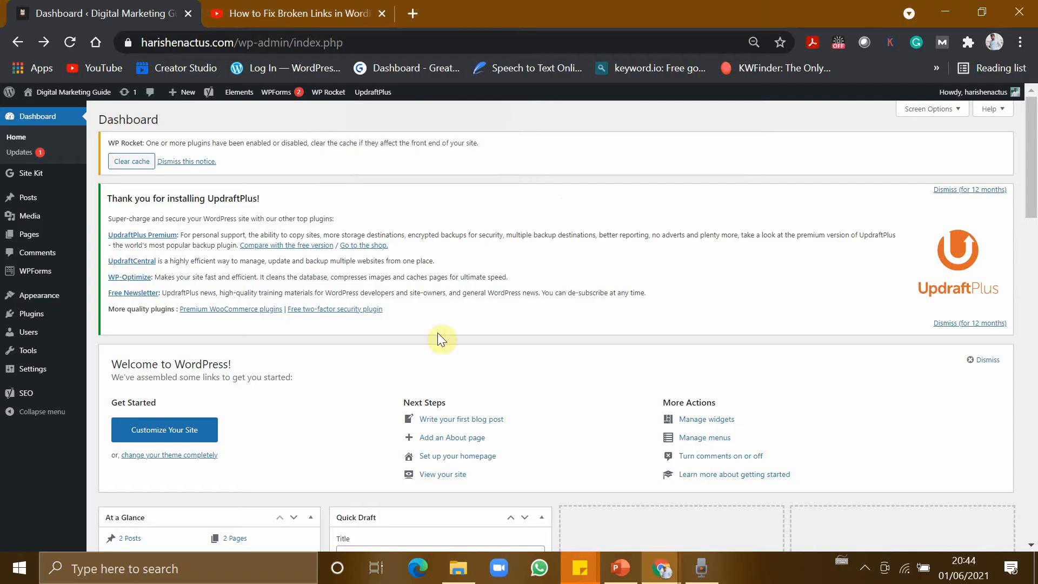
{"action": "mouse_move", "coordinate": [449, 379]}
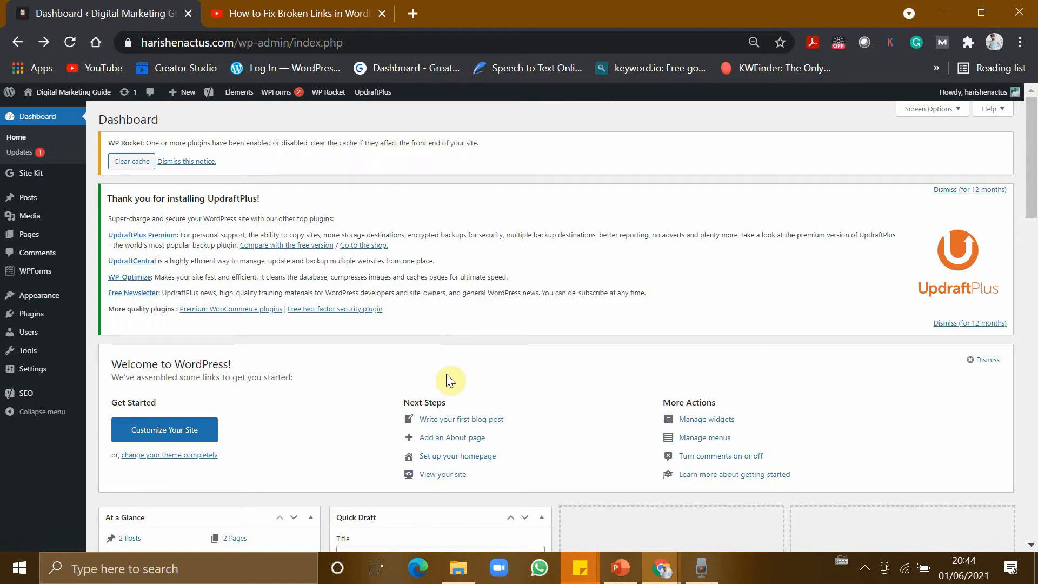
{"action": "mouse_move", "coordinate": [137, 333]}
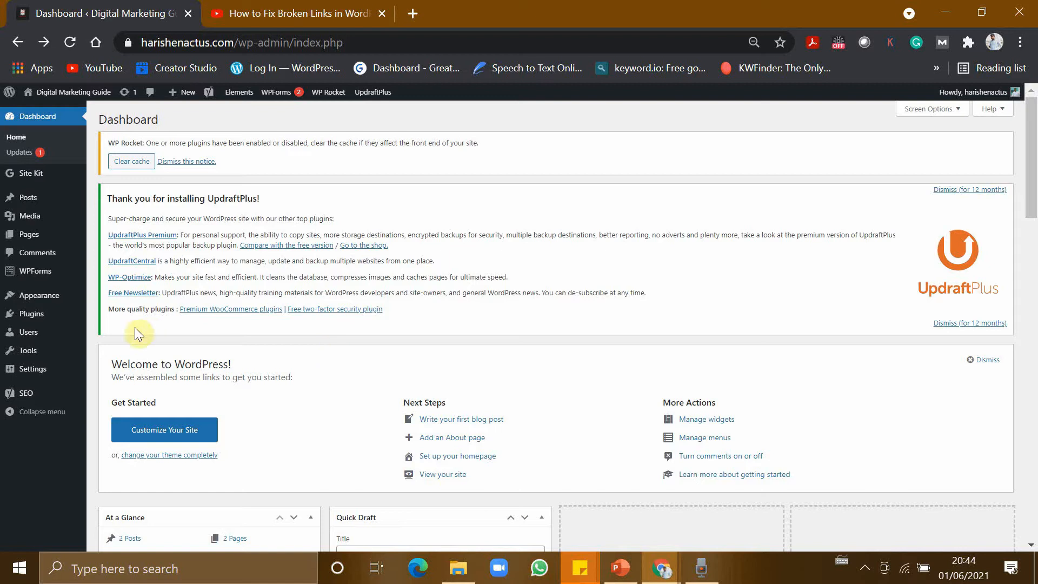
{"action": "mouse_move", "coordinate": [32, 313]}
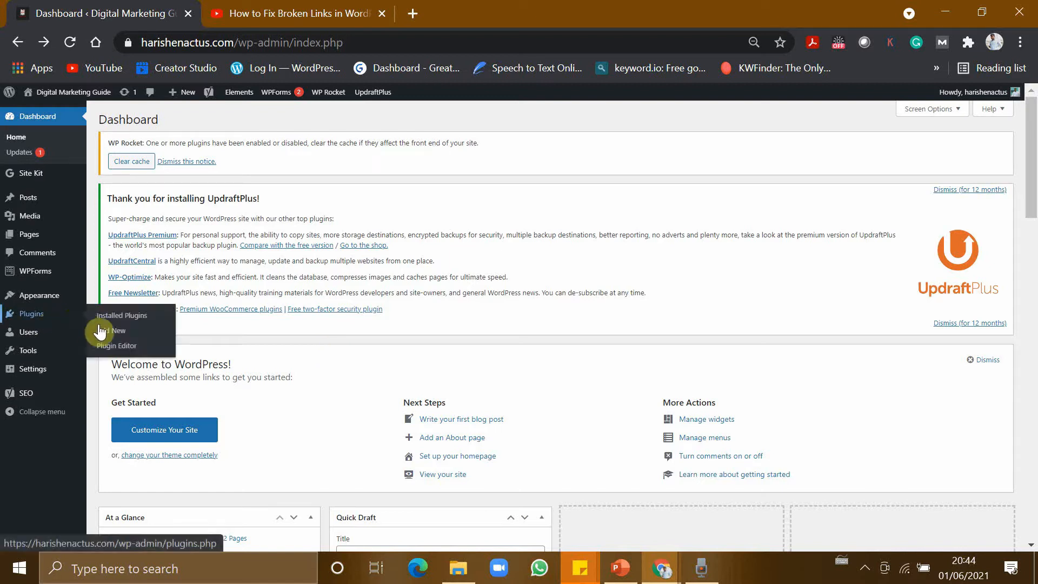
Search the plugin directory for 'broken link' from Plugins > Add New
{"action": "left_click", "coordinate": [113, 331]}
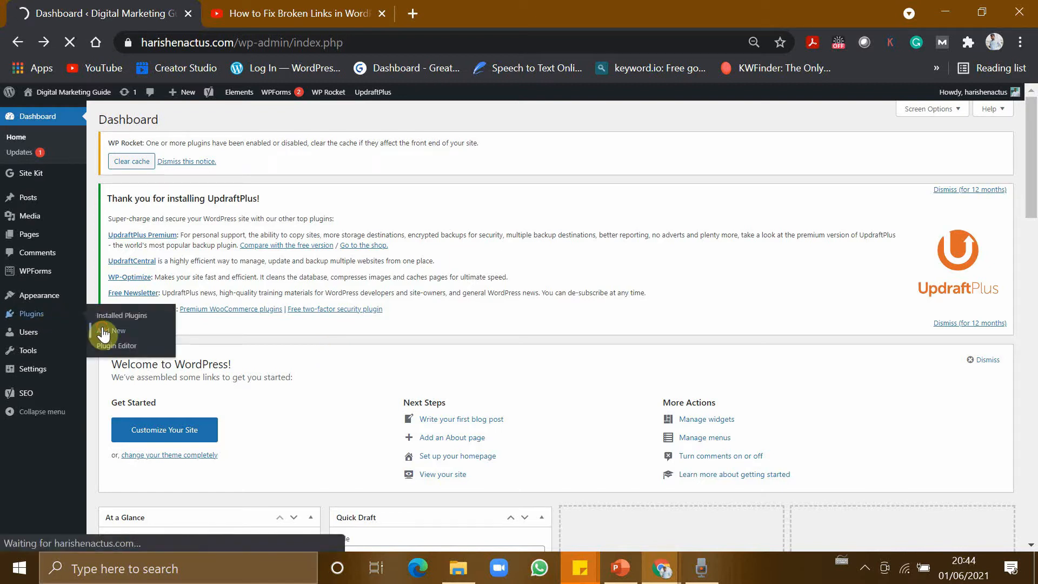
{"action": "left_click", "coordinate": [114, 331]}
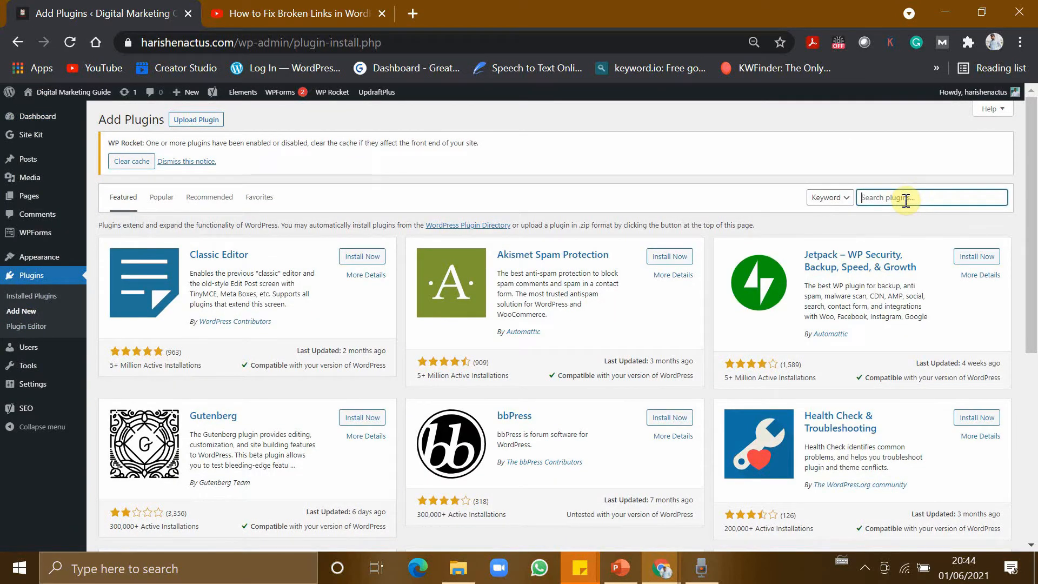
{"action": "type", "text": "broken link"}
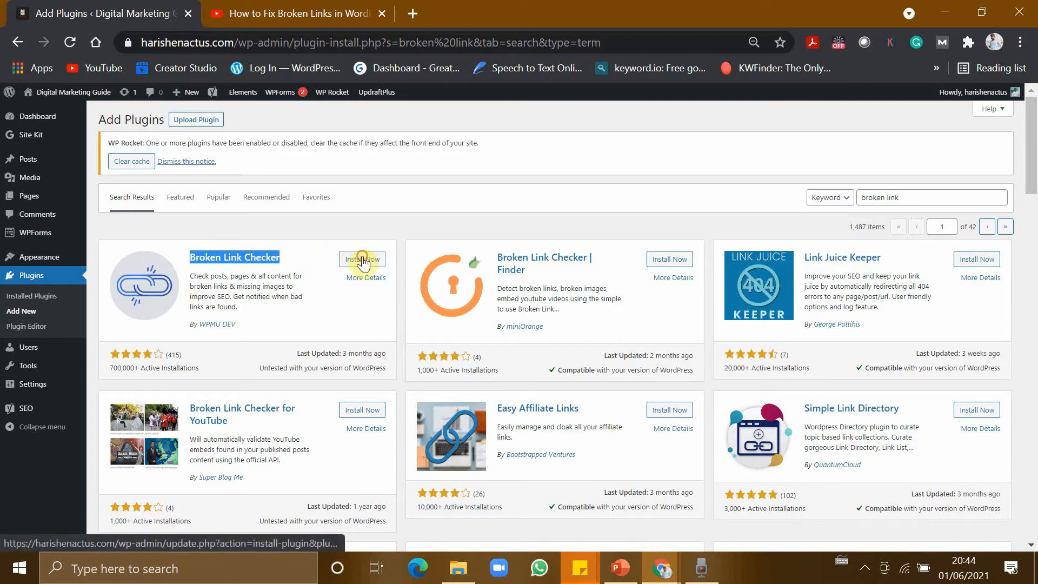
Install Broken Link Checker and view its plugin details
{"action": "left_click", "coordinate": [362, 259]}
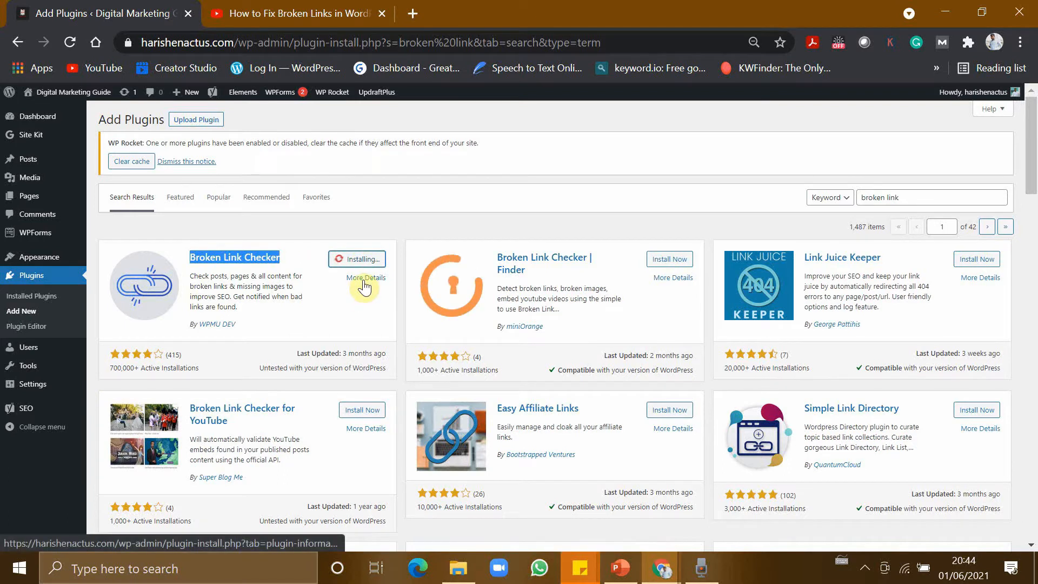
{"action": "left_click", "coordinate": [365, 277]}
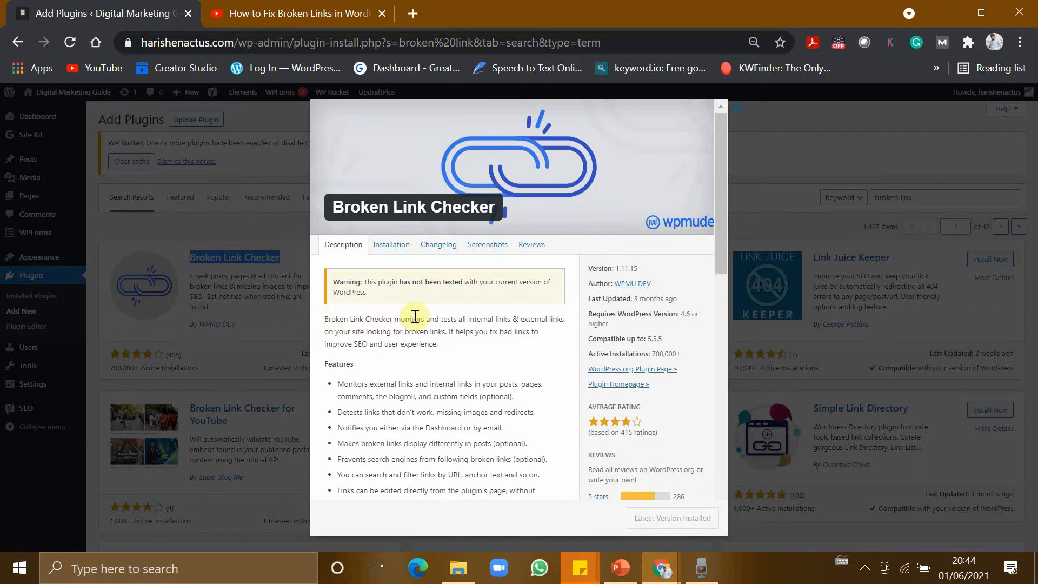
{"action": "mouse_move", "coordinate": [530, 333]}
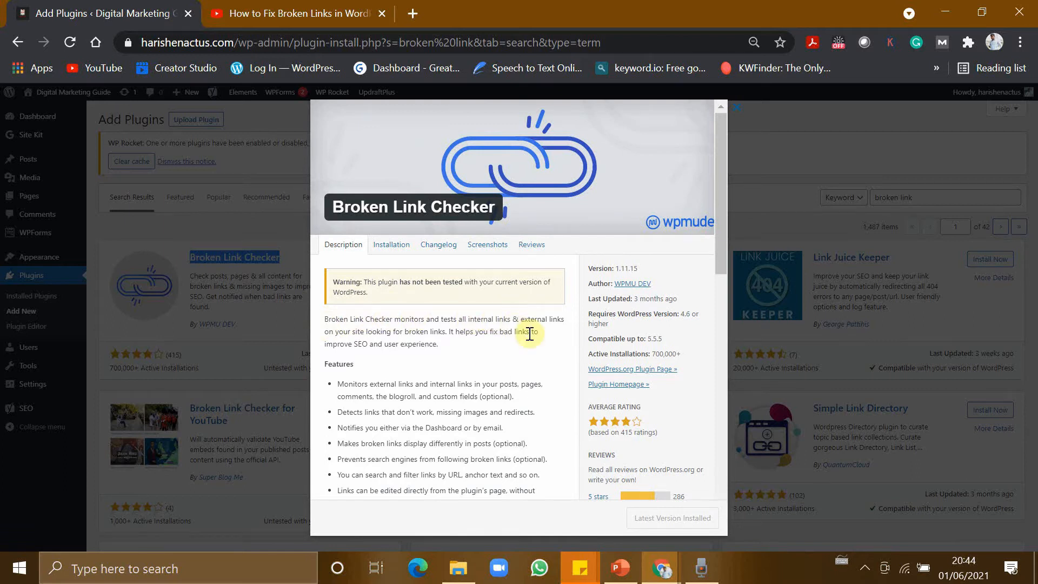
{"action": "mouse_move", "coordinate": [455, 336]}
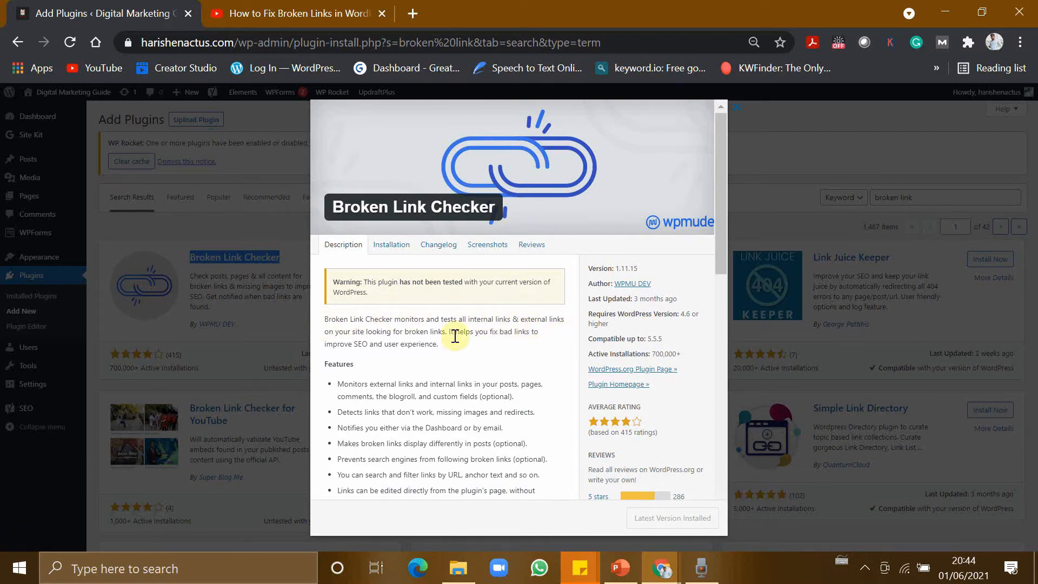
{"action": "mouse_move", "coordinate": [412, 333]}
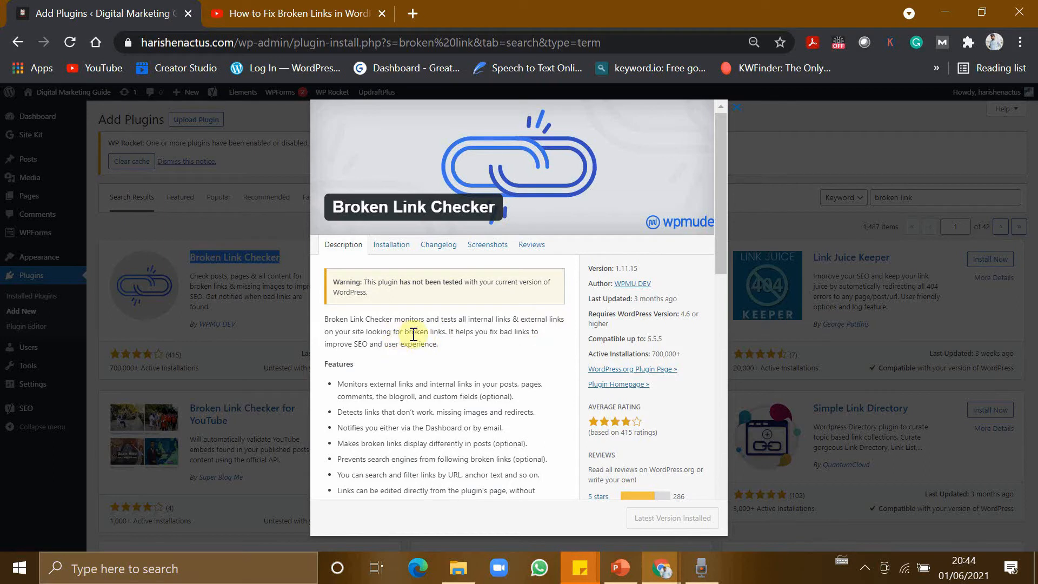
{"action": "mouse_move", "coordinate": [402, 345]}
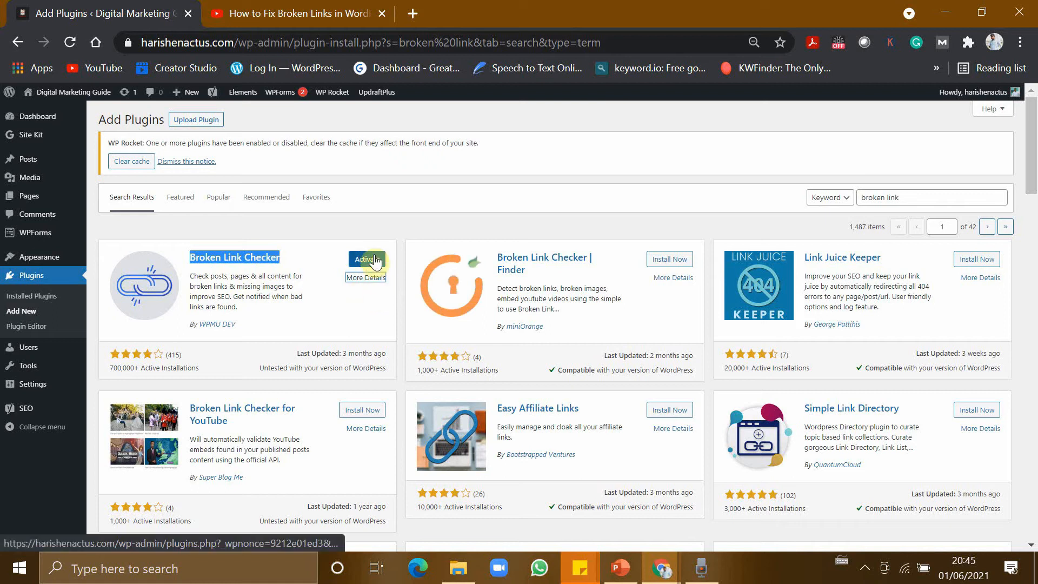
Activate Broken Link Checker and go to its Settings link
{"action": "left_click", "coordinate": [365, 259]}
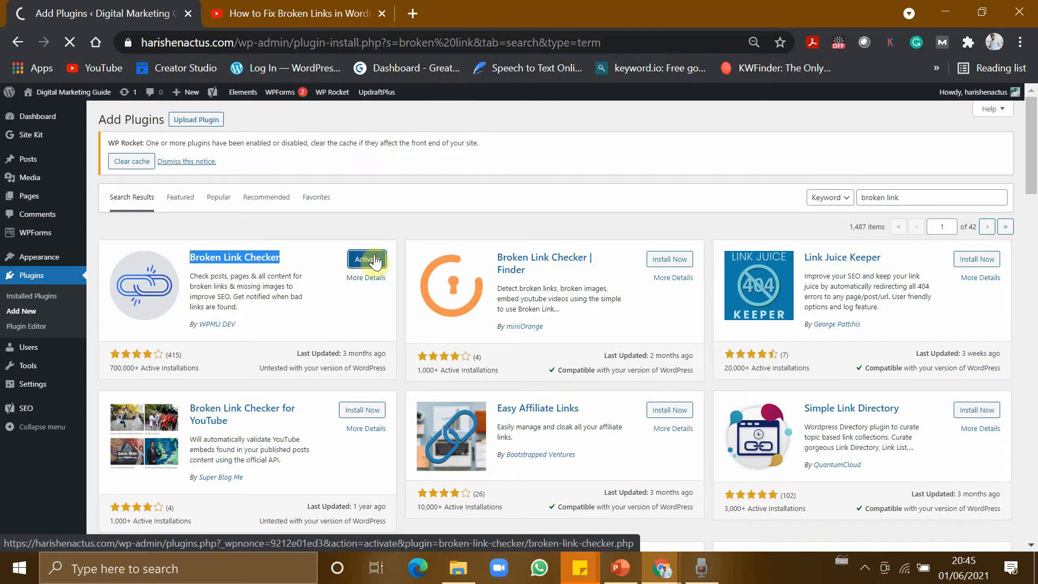
{"action": "left_click", "coordinate": [366, 259]}
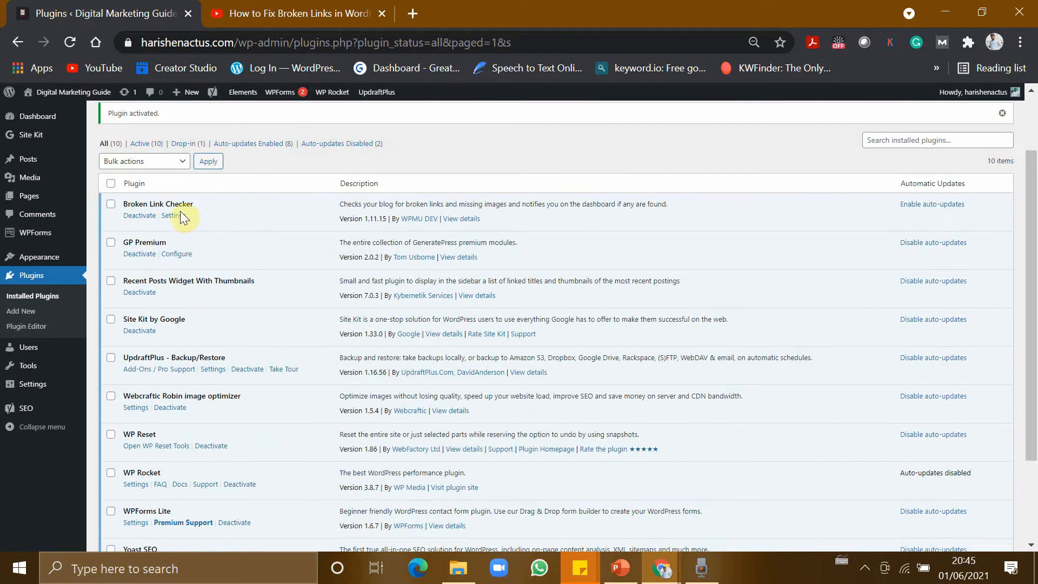
{"action": "double_click", "coordinate": [157, 204]}
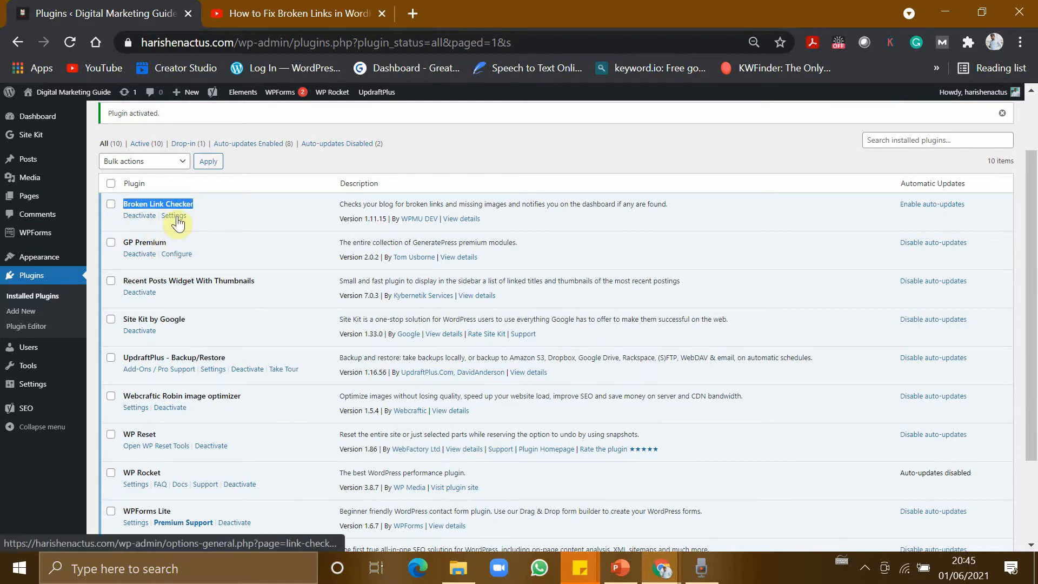
{"action": "left_click", "coordinate": [174, 215]}
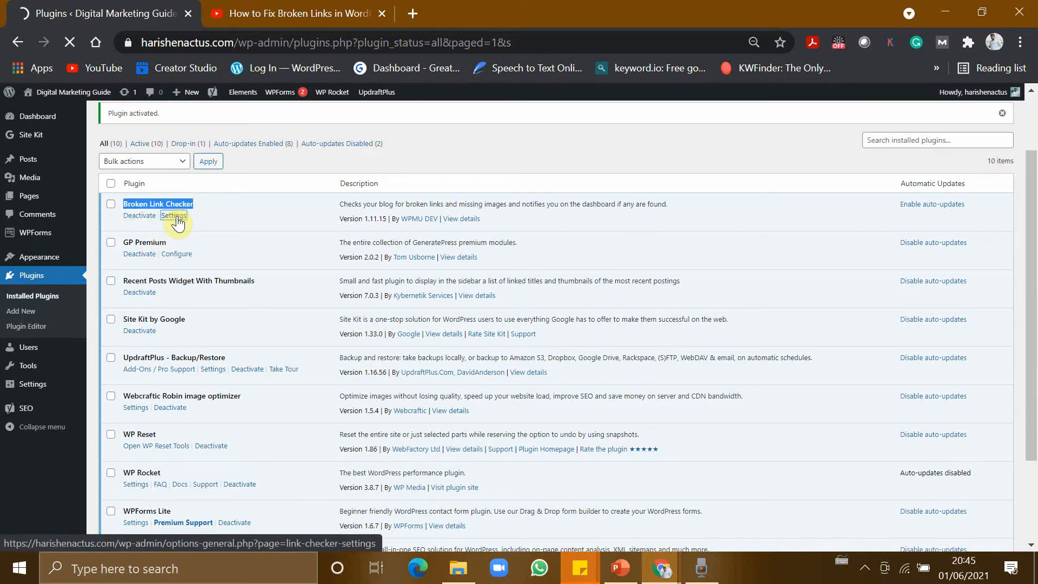
Load the Link Checker settings and view the Status and check-interval fields
{"action": "left_click", "coordinate": [173, 216]}
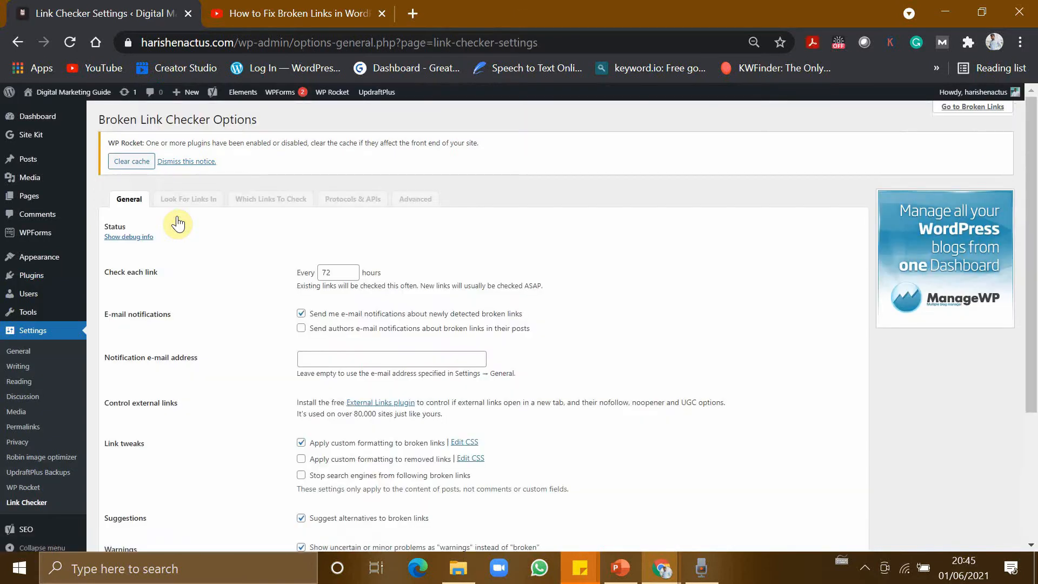
{"action": "scroll", "scroll_direction": "down", "scroll_amount": 3}
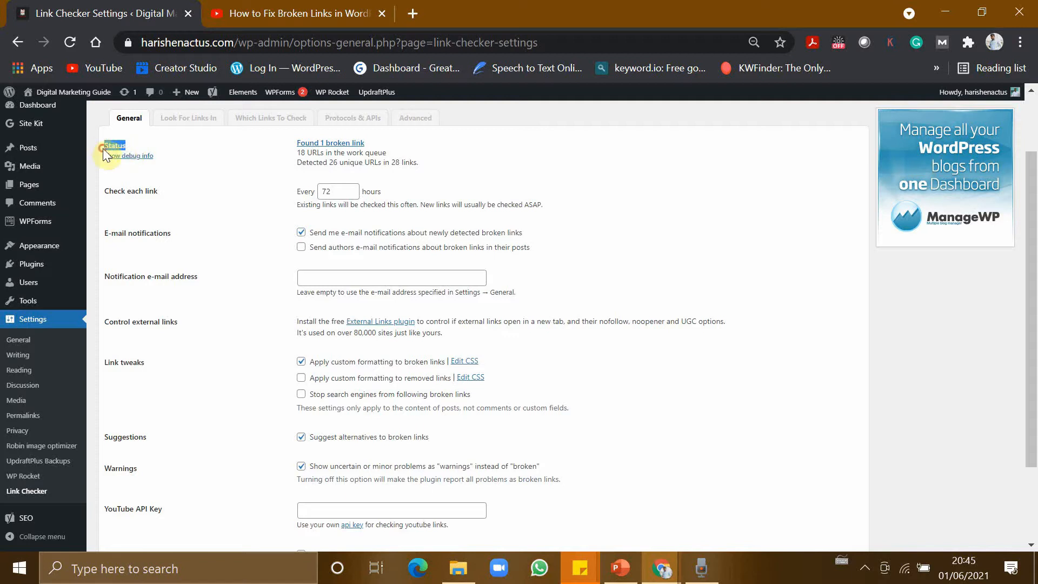
{"action": "mouse_move", "coordinate": [358, 148]}
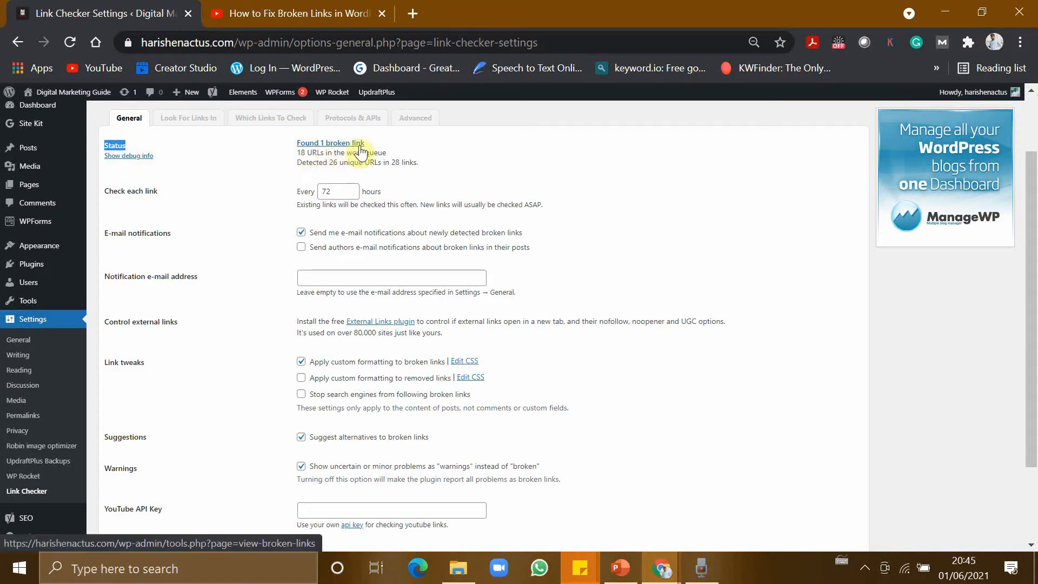
{"action": "mouse_move", "coordinate": [371, 184]}
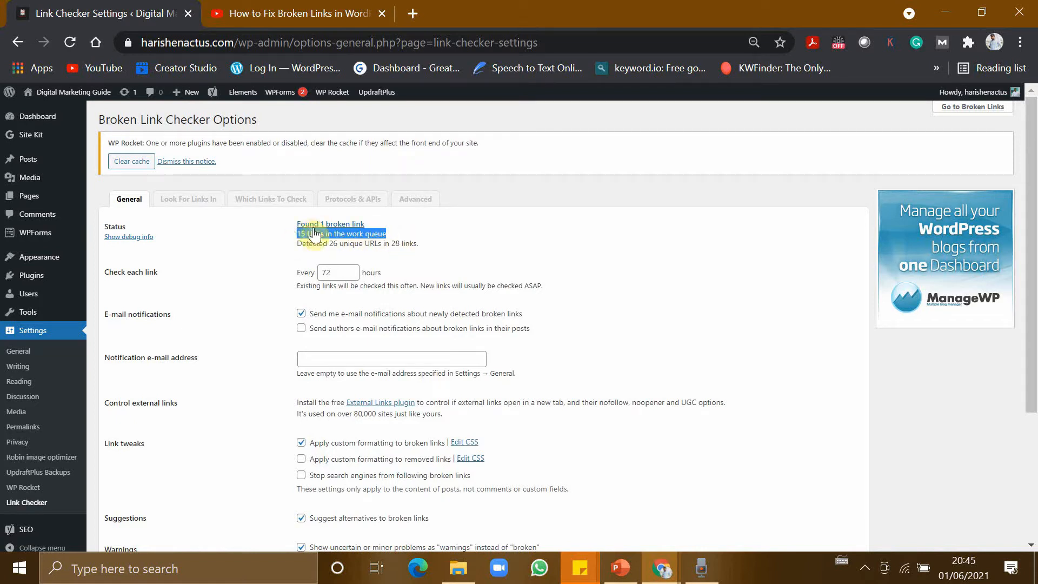
{"action": "mouse_move", "coordinate": [331, 224]}
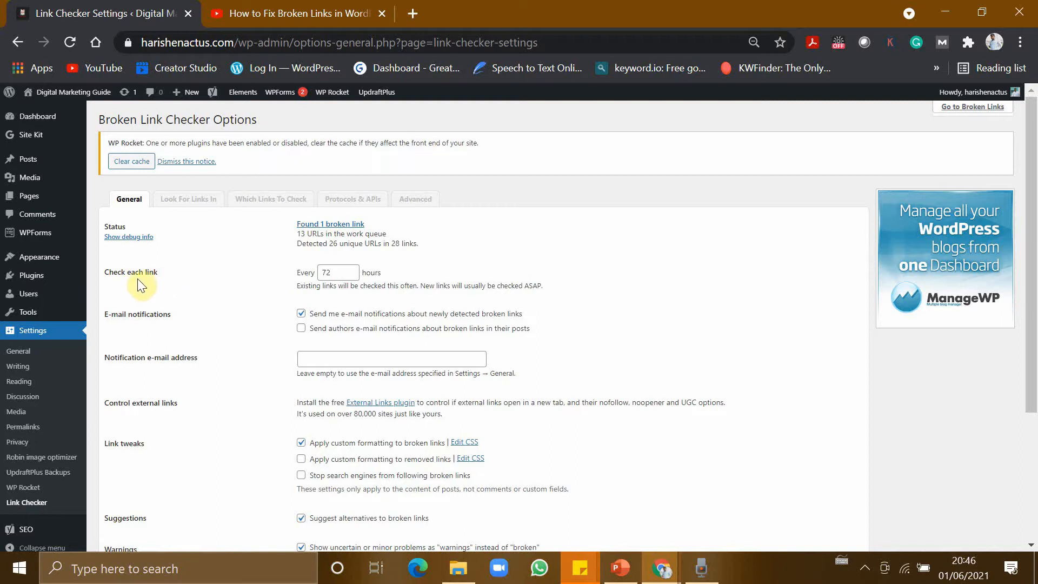
{"action": "mouse_move", "coordinate": [113, 275]}
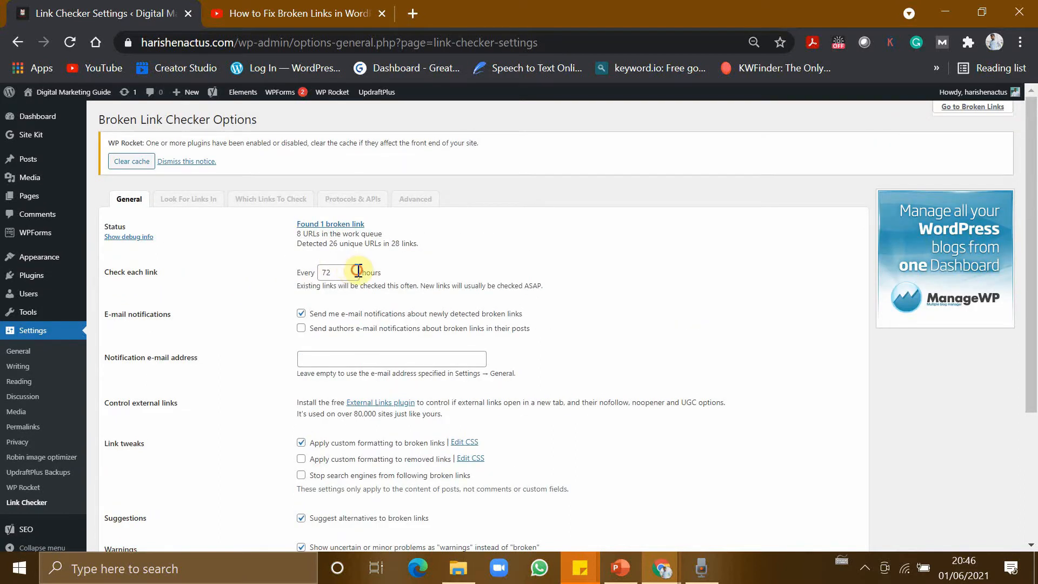
Enter 24 hours as the link check interval on the General tab
{"action": "type", "text": "2"}
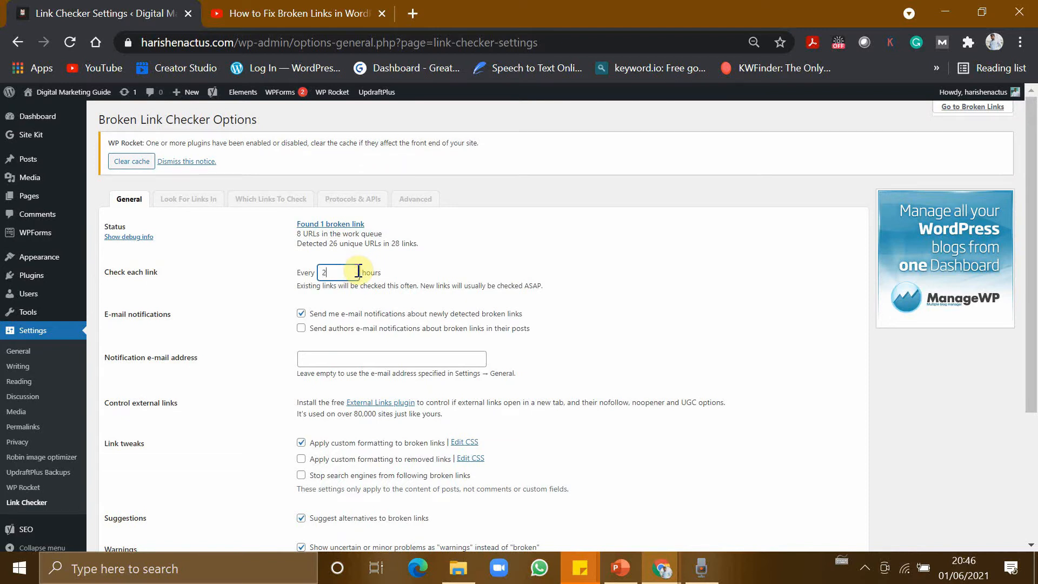
{"action": "type", "text": "24"}
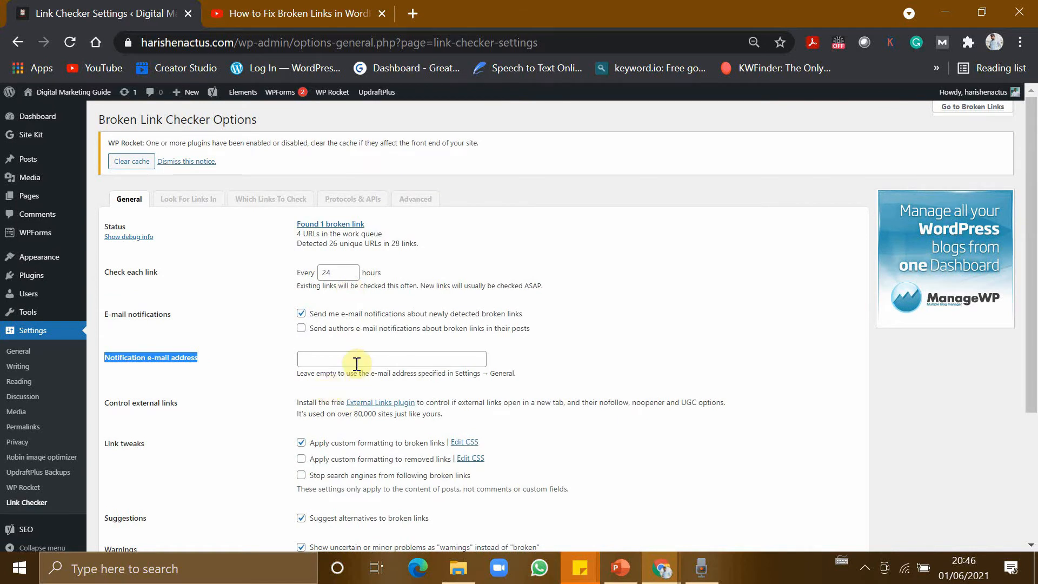
{"action": "left_click", "coordinate": [391, 359]}
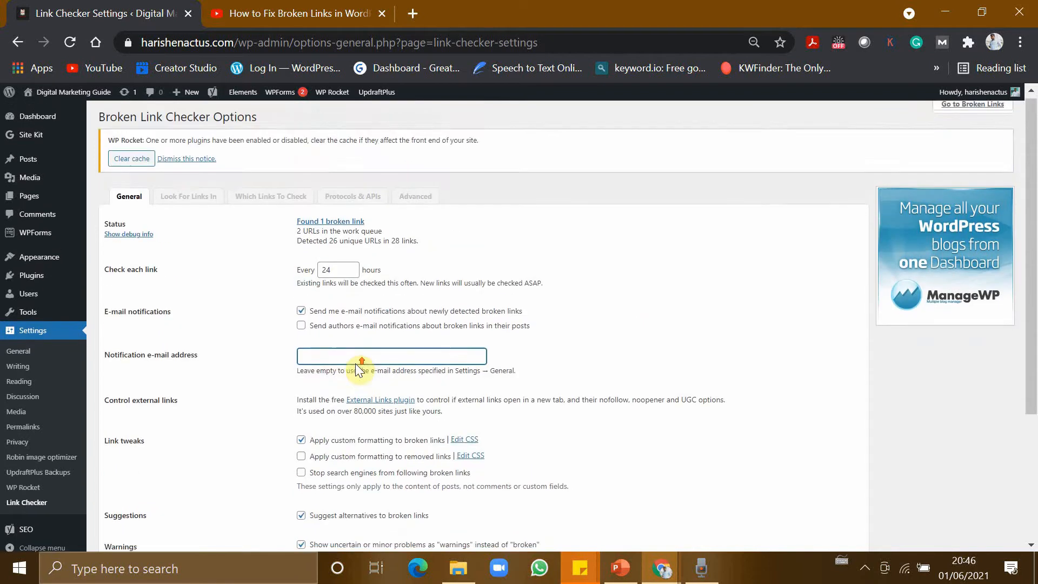
{"action": "scroll", "scroll_direction": "down", "scroll_amount": 3}
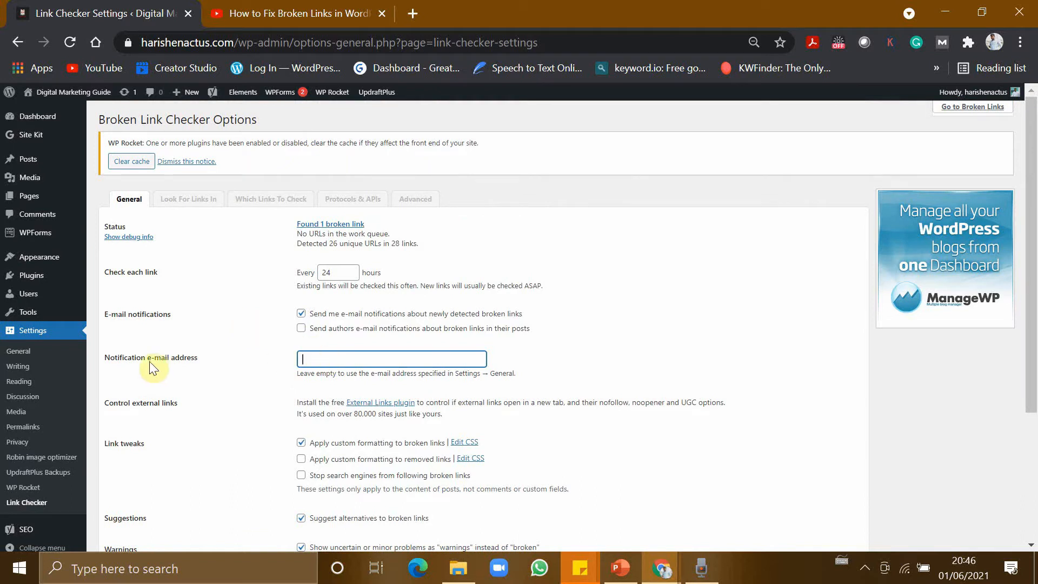
{"action": "double_click", "coordinate": [151, 357]}
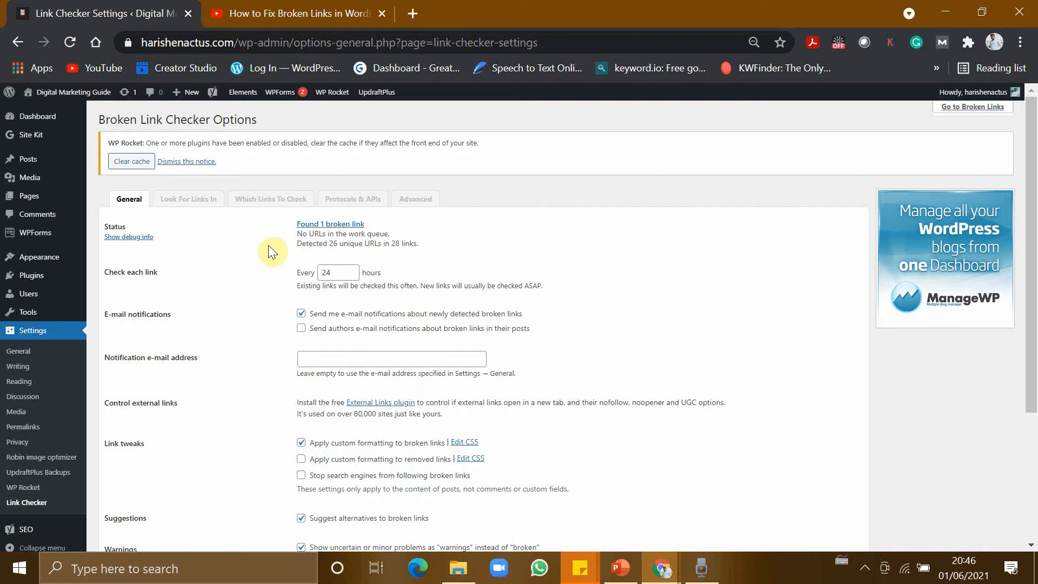
{"action": "mouse_move", "coordinate": [330, 224]}
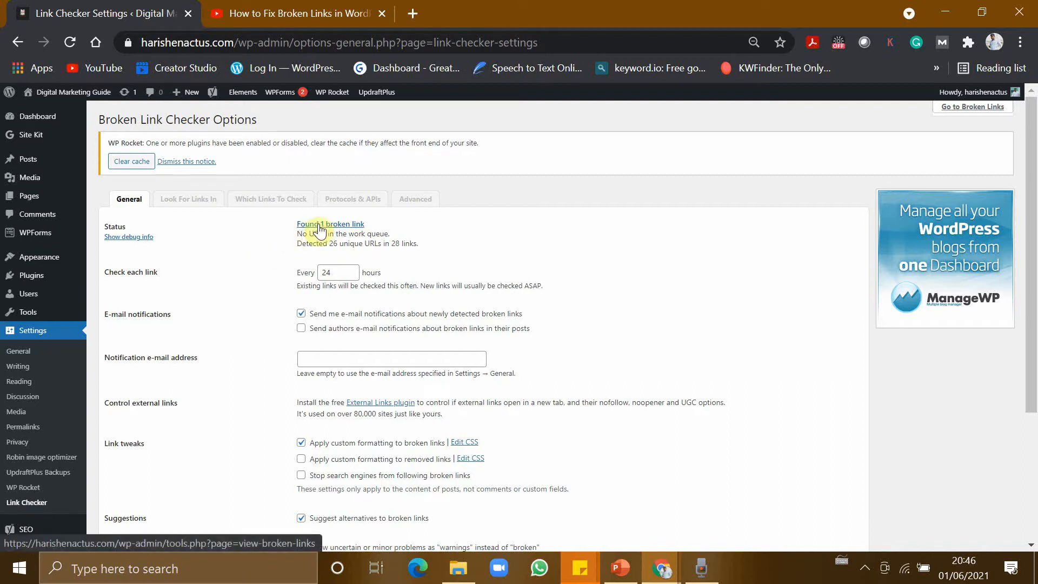
{"action": "mouse_move", "coordinate": [331, 225]}
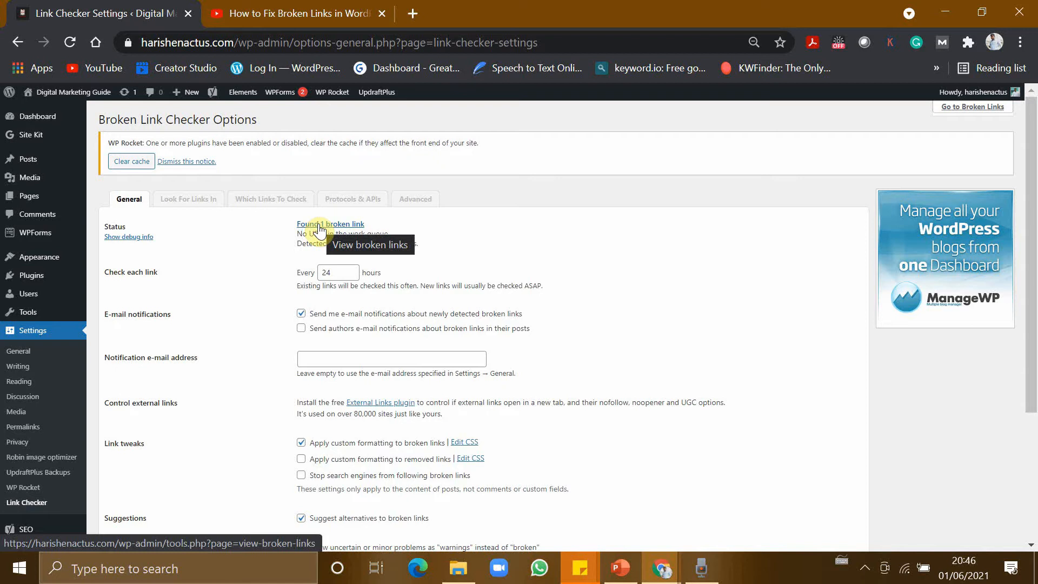
Open the Broken Links report and the broken About-page image URL in a new tab
{"action": "left_click", "coordinate": [331, 224]}
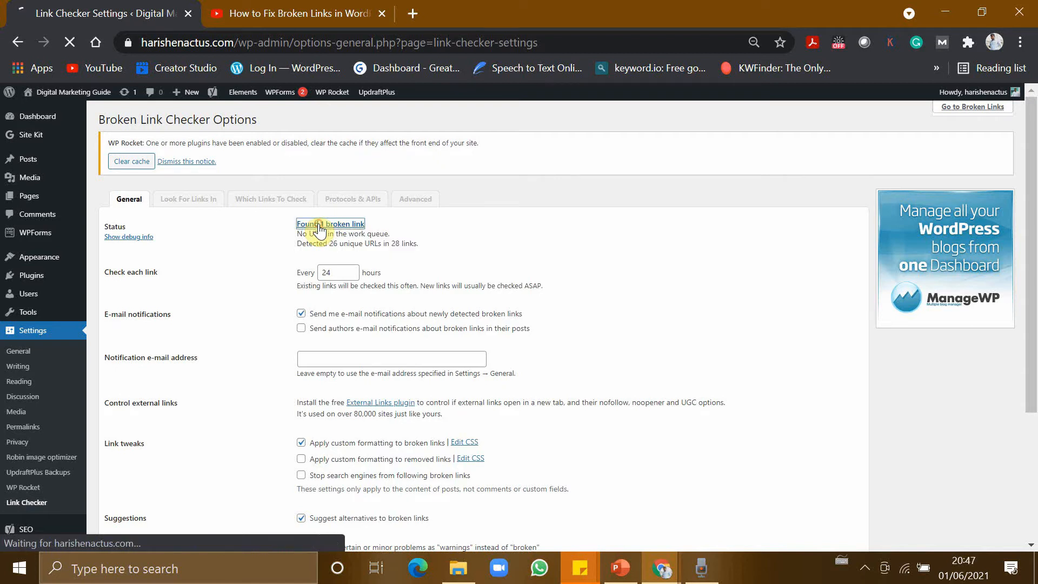
{"action": "left_click", "coordinate": [331, 224]}
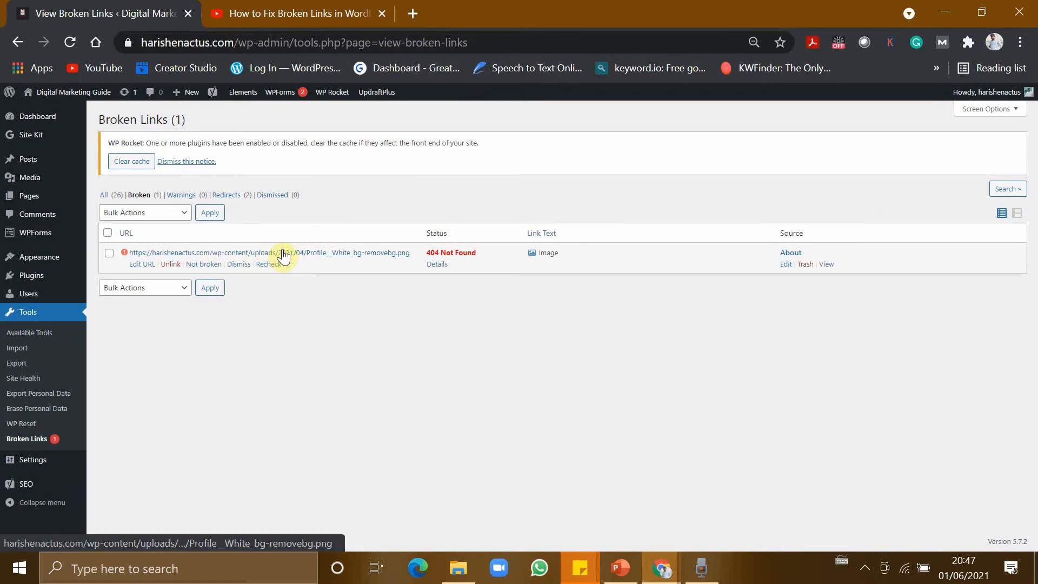
{"action": "mouse_move", "coordinate": [324, 292]}
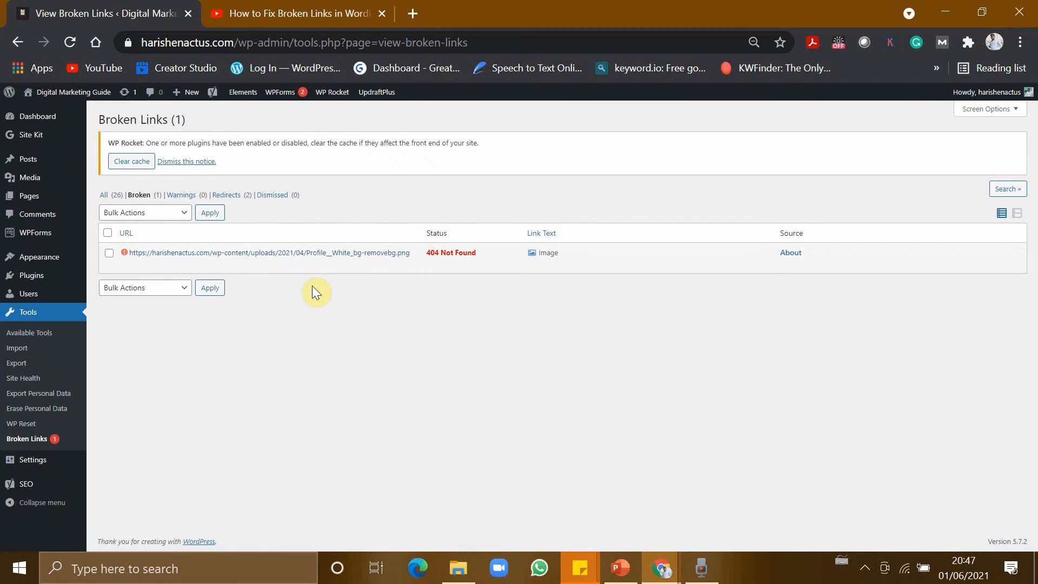
{"action": "left_click", "coordinate": [542, 233]}
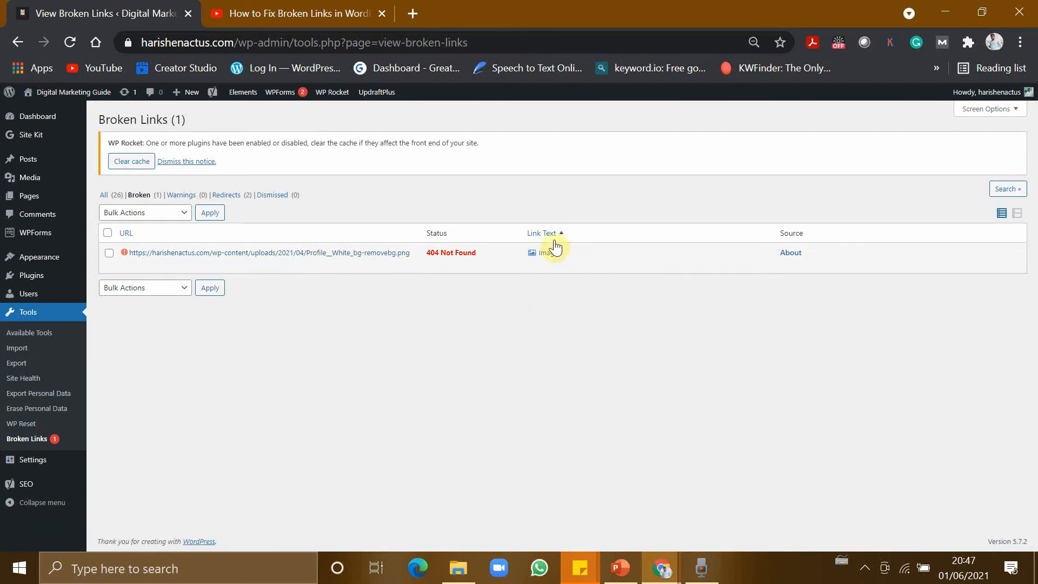
{"action": "mouse_move", "coordinate": [563, 369]}
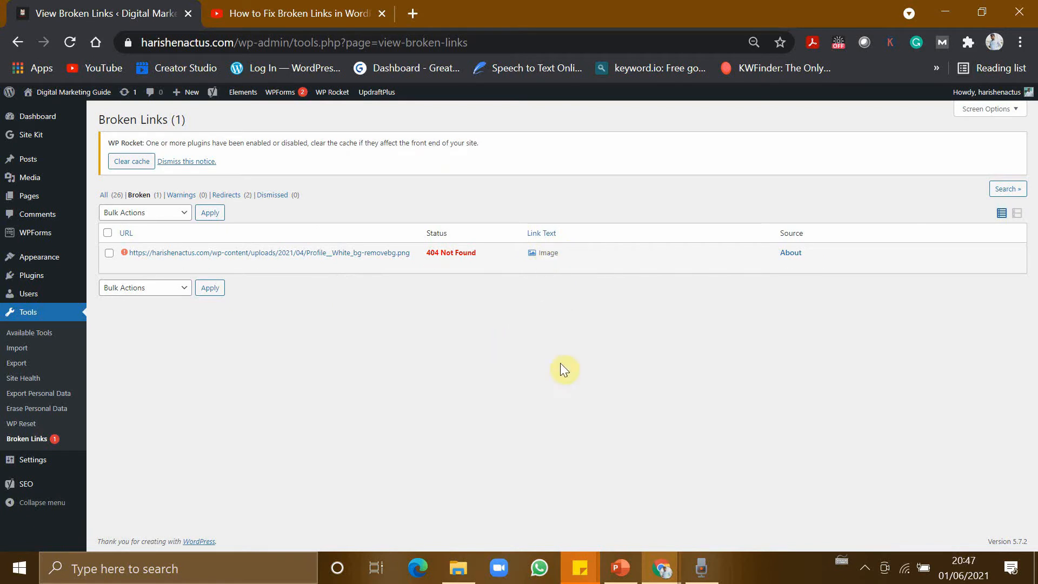
{"action": "mouse_move", "coordinate": [801, 256]}
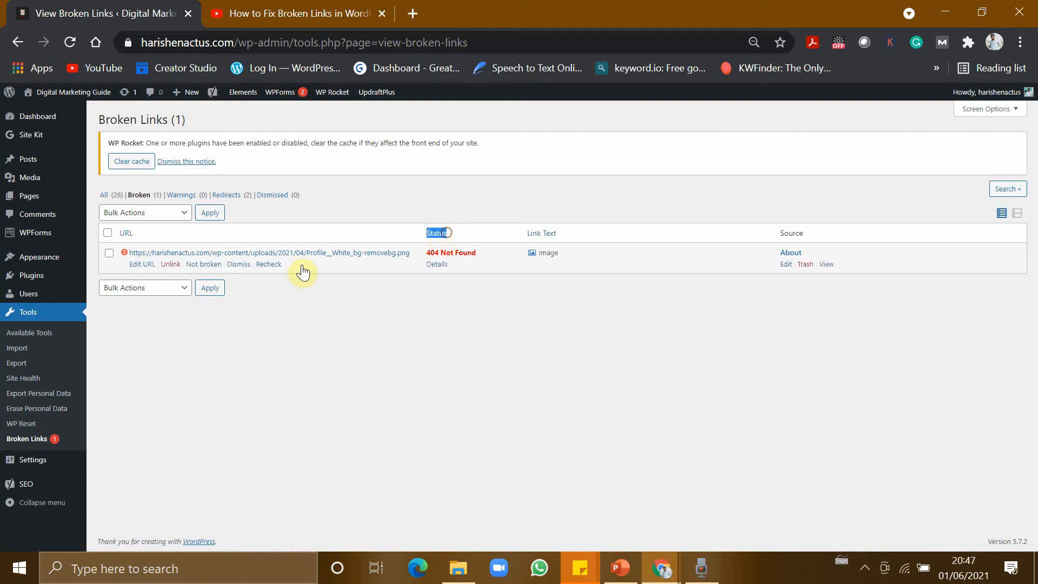
{"action": "mouse_move", "coordinate": [130, 255]}
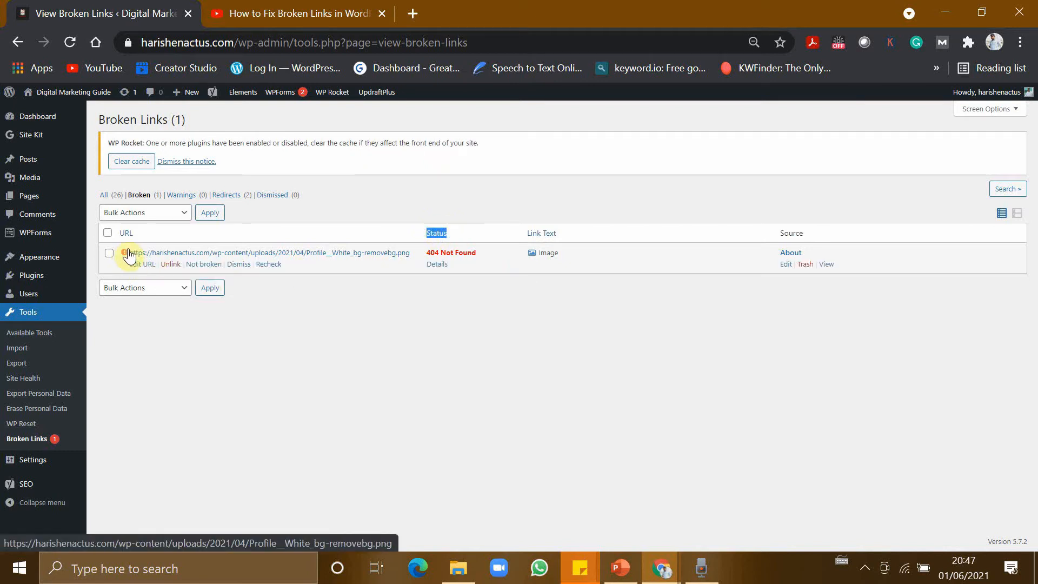
{"action": "mouse_move", "coordinate": [248, 323]}
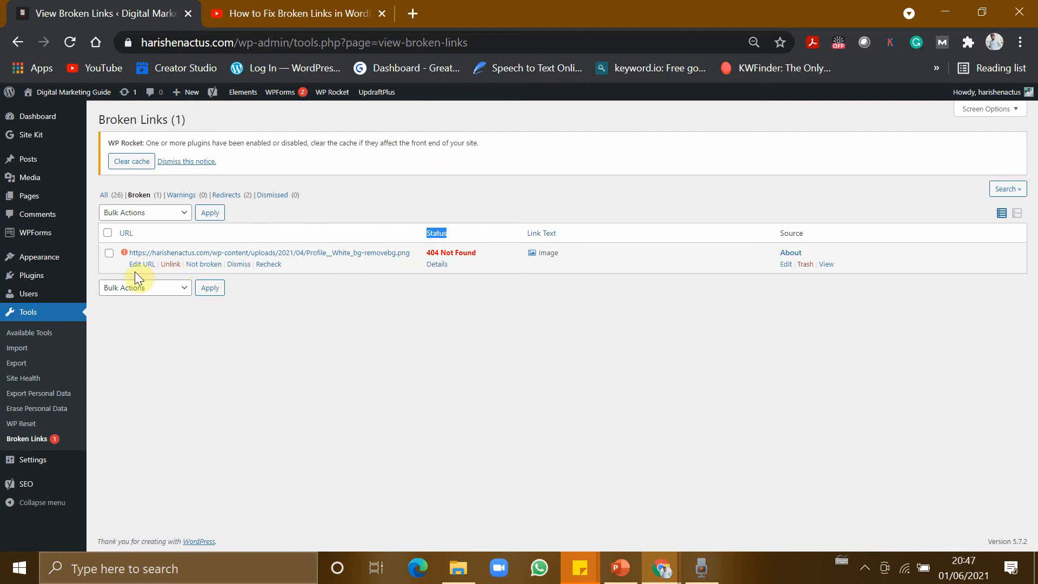
{"action": "mouse_move", "coordinate": [139, 269]}
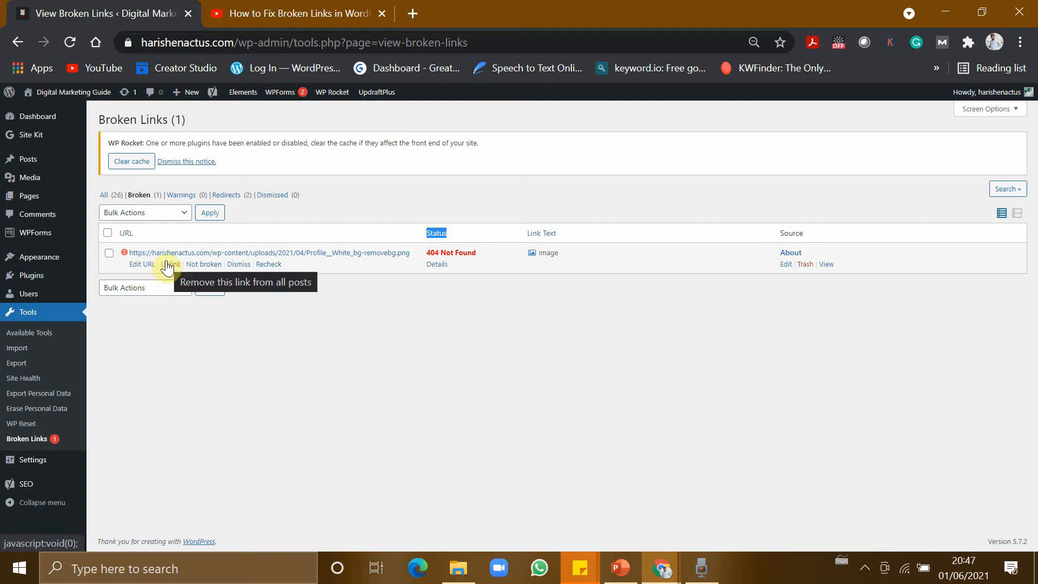
{"action": "mouse_move", "coordinate": [204, 265]}
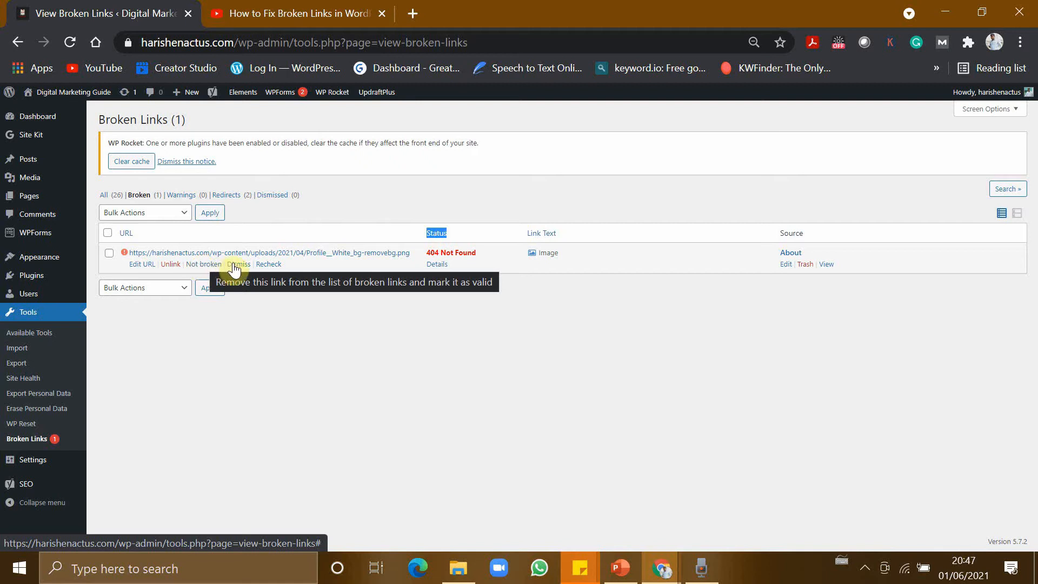
{"action": "mouse_move", "coordinate": [269, 265]}
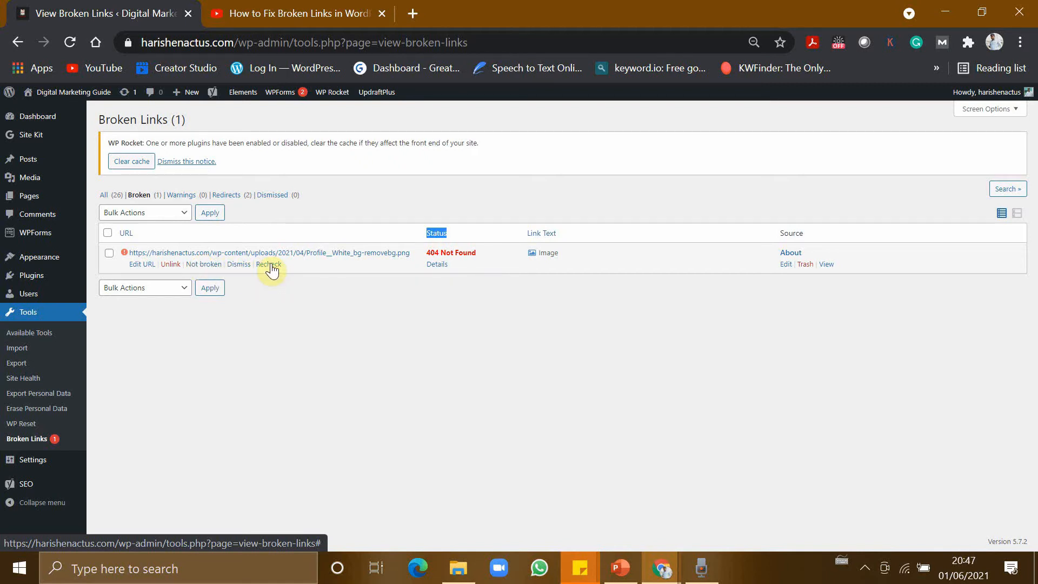
{"action": "left_click", "coordinate": [269, 264]}
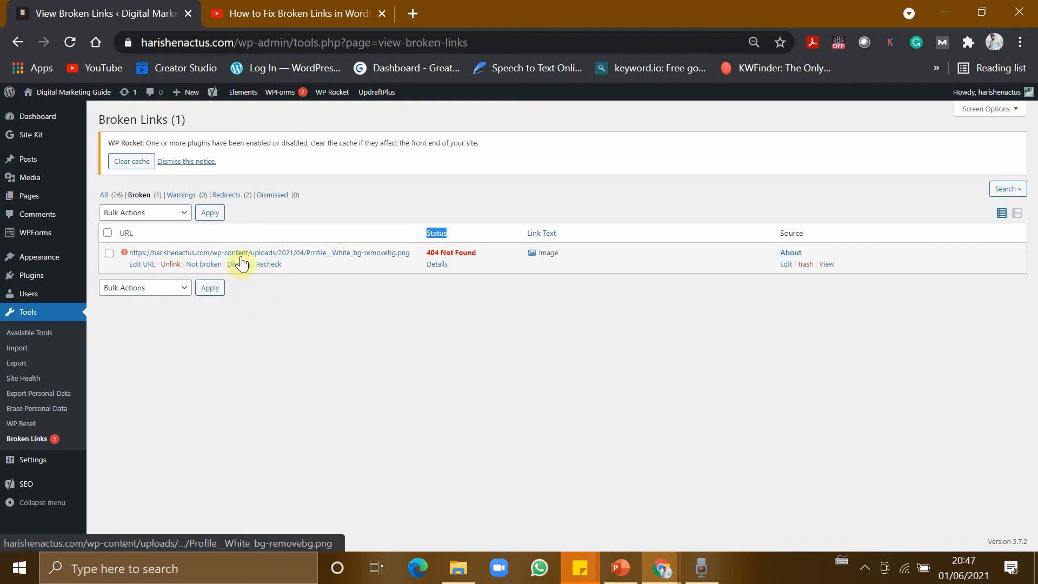
{"action": "left_click", "coordinate": [268, 252]}
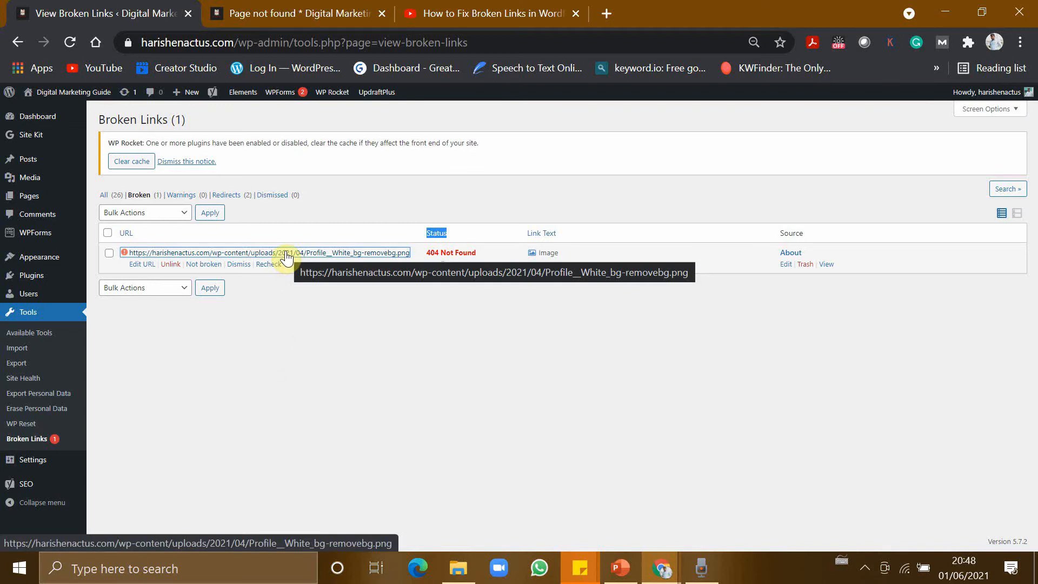
Confirm the image URL shows 'Page not found', then return to the Broken Links tab
{"action": "left_click", "coordinate": [258, 253]}
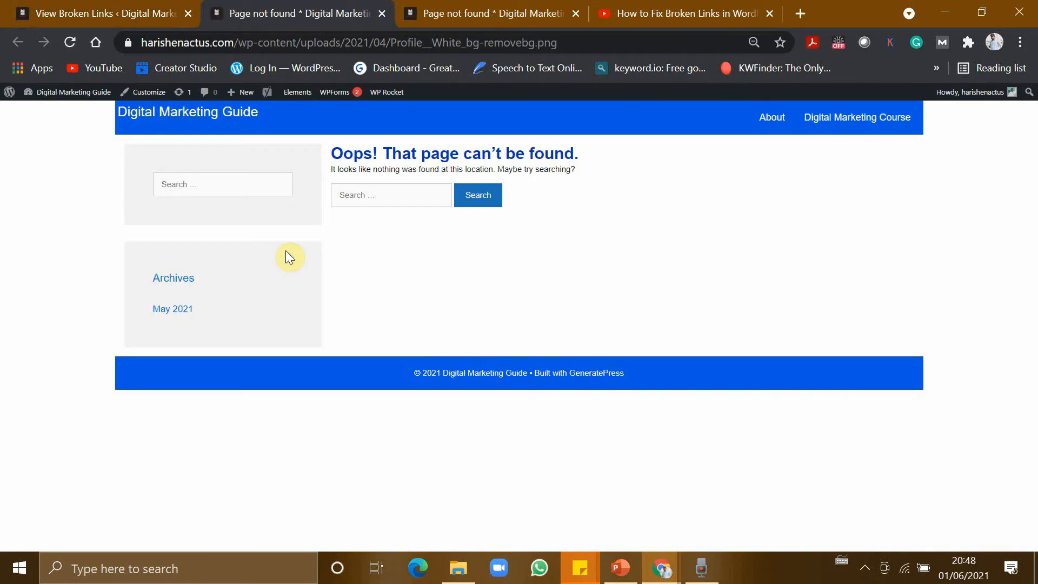
{"action": "mouse_move", "coordinate": [349, 172]}
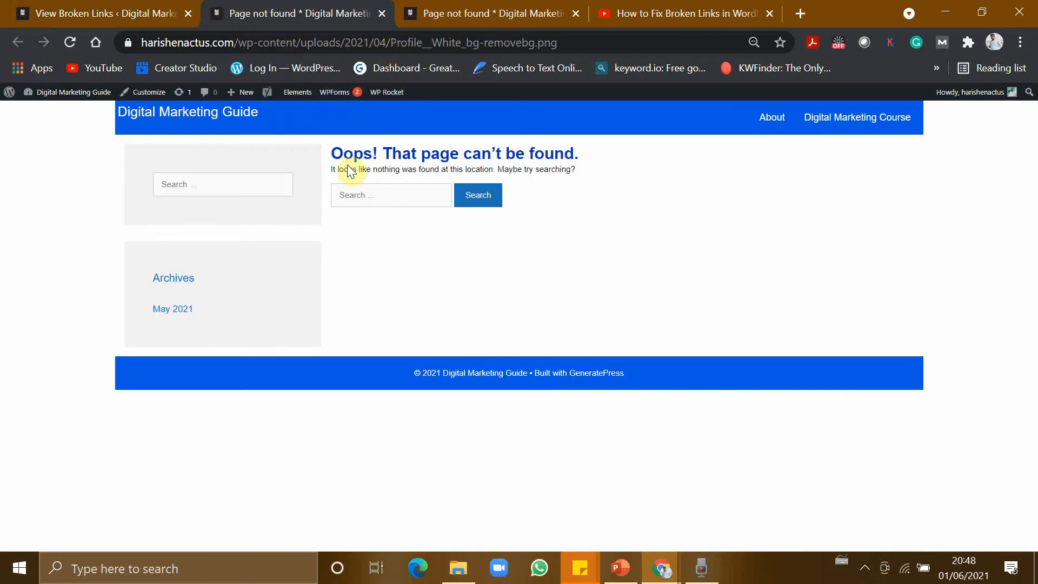
{"action": "left_click_drag", "start_coordinate": [351, 169], "coordinate": [553, 165]}
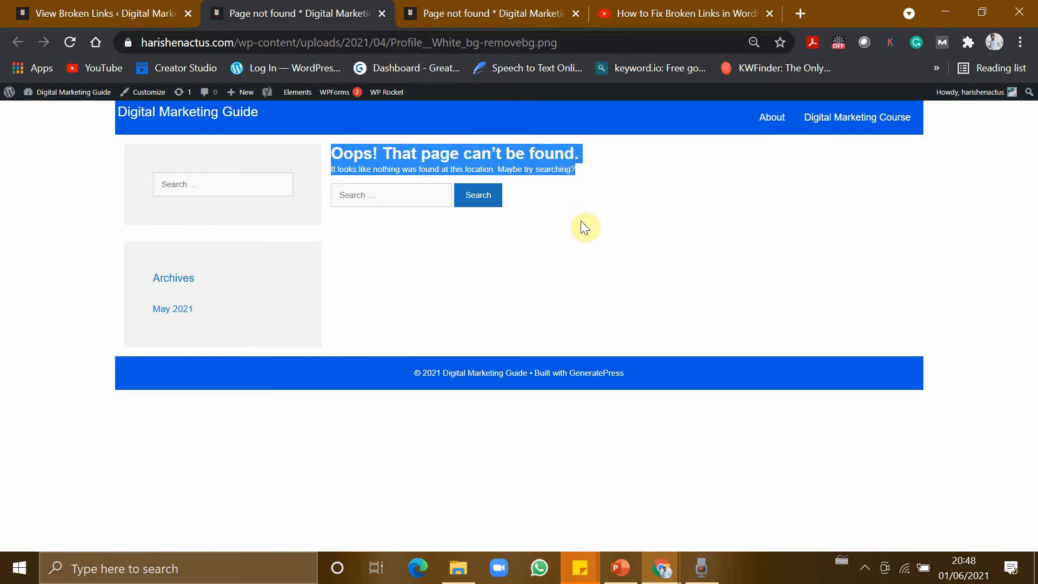
{"action": "mouse_move", "coordinate": [473, 261]}
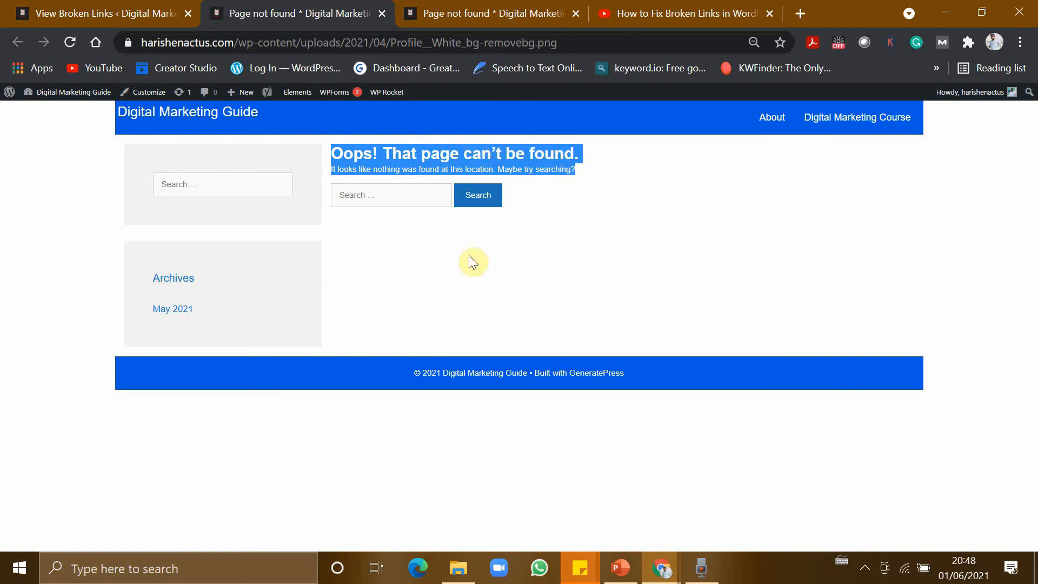
{"action": "mouse_move", "coordinate": [511, 250]}
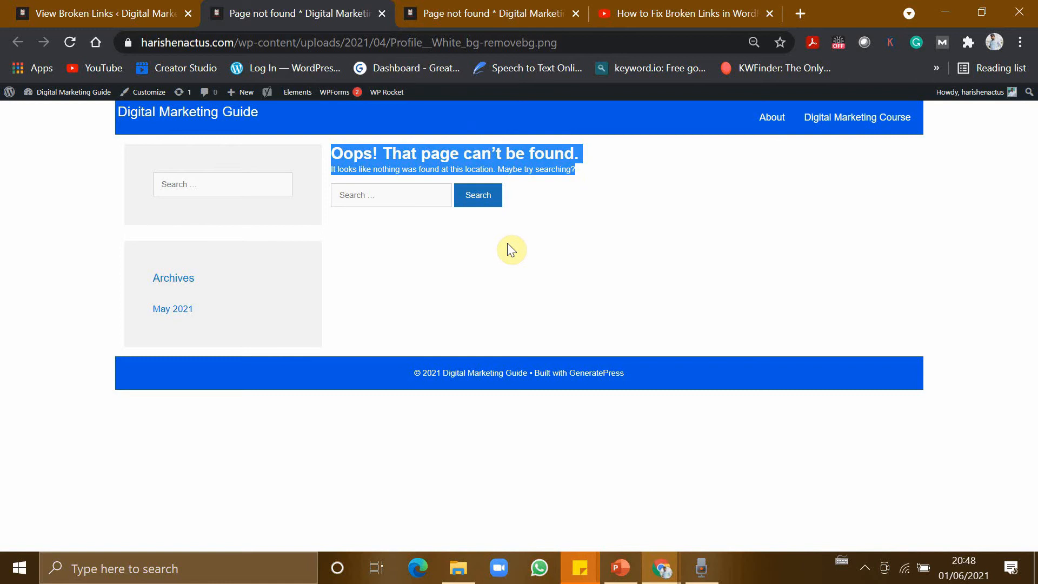
{"action": "left_click", "coordinate": [99, 13]}
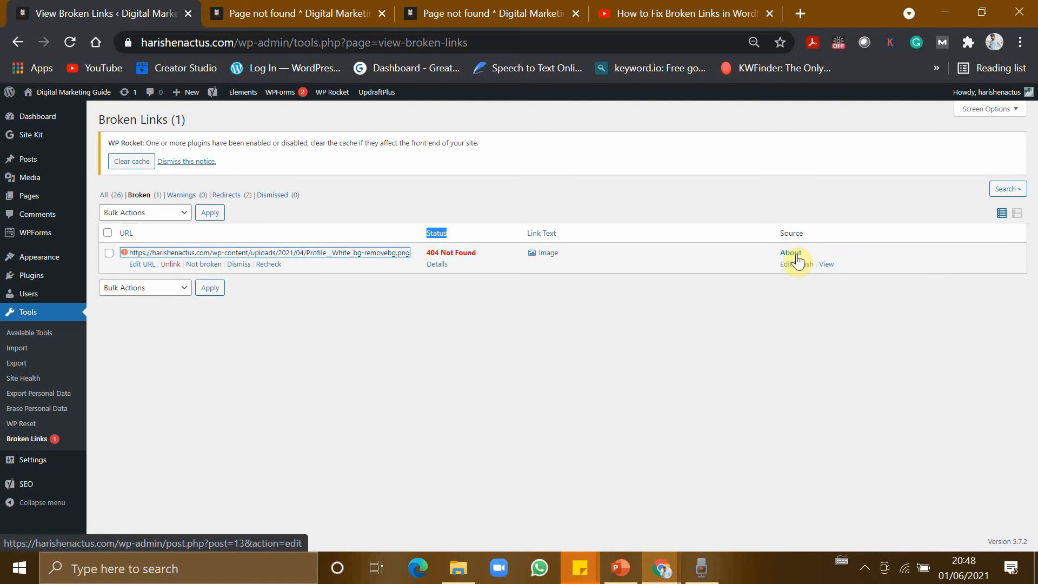
{"action": "left_click", "coordinate": [791, 253]}
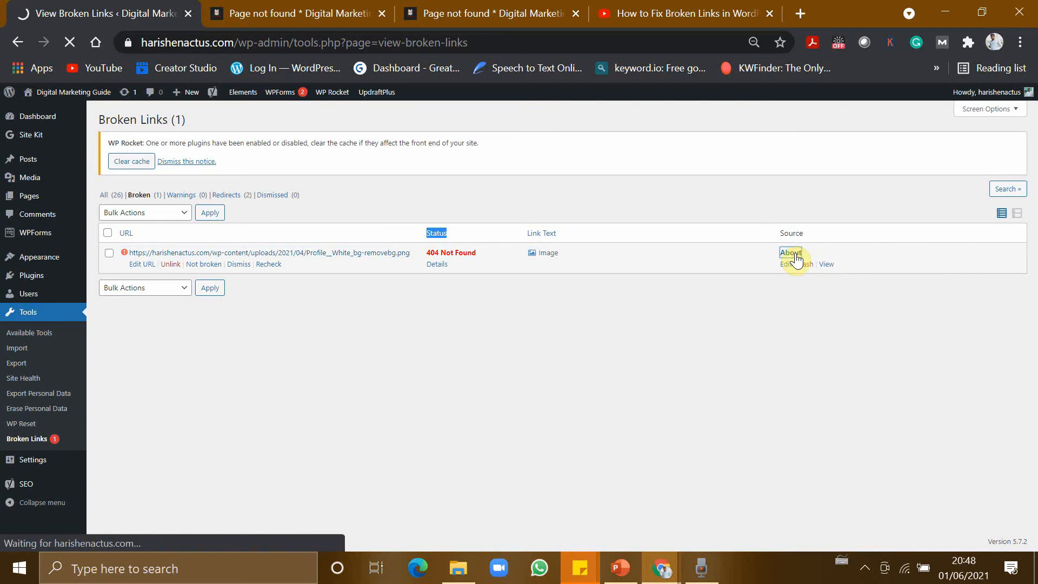
{"action": "left_click", "coordinate": [785, 264]}
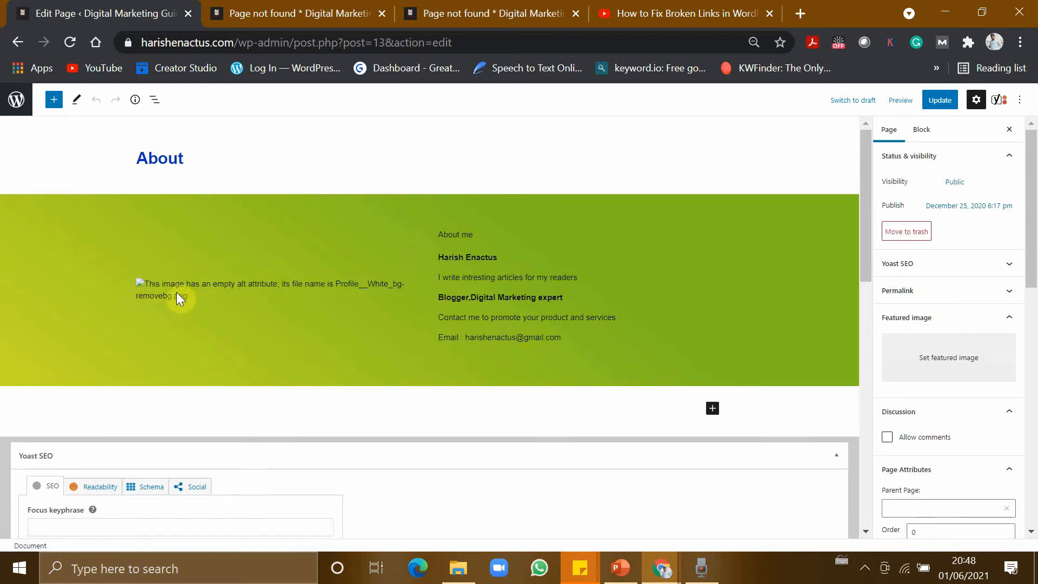
{"action": "mouse_move", "coordinate": [274, 293]}
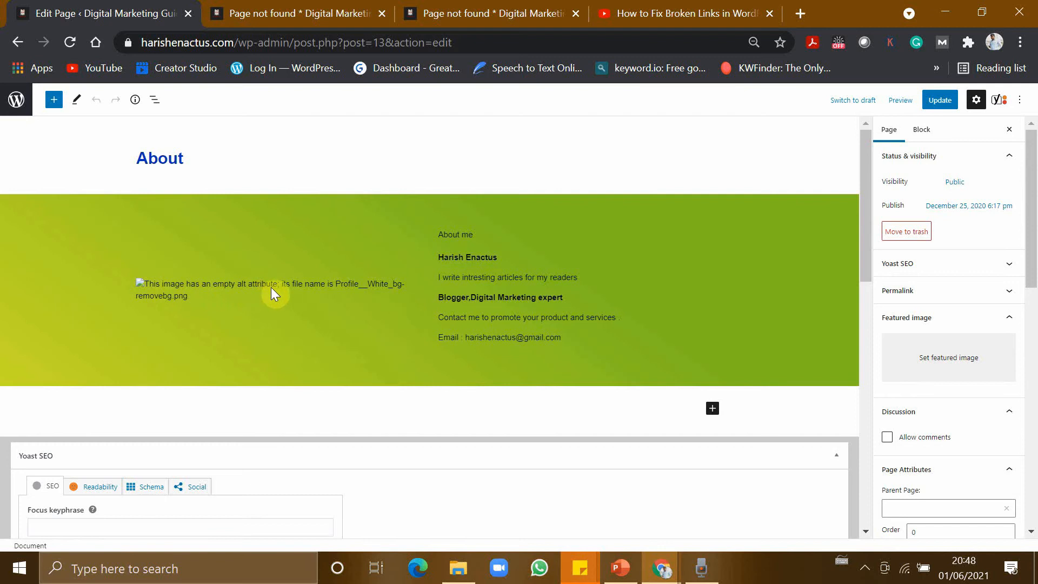
{"action": "left_click", "coordinate": [271, 289]}
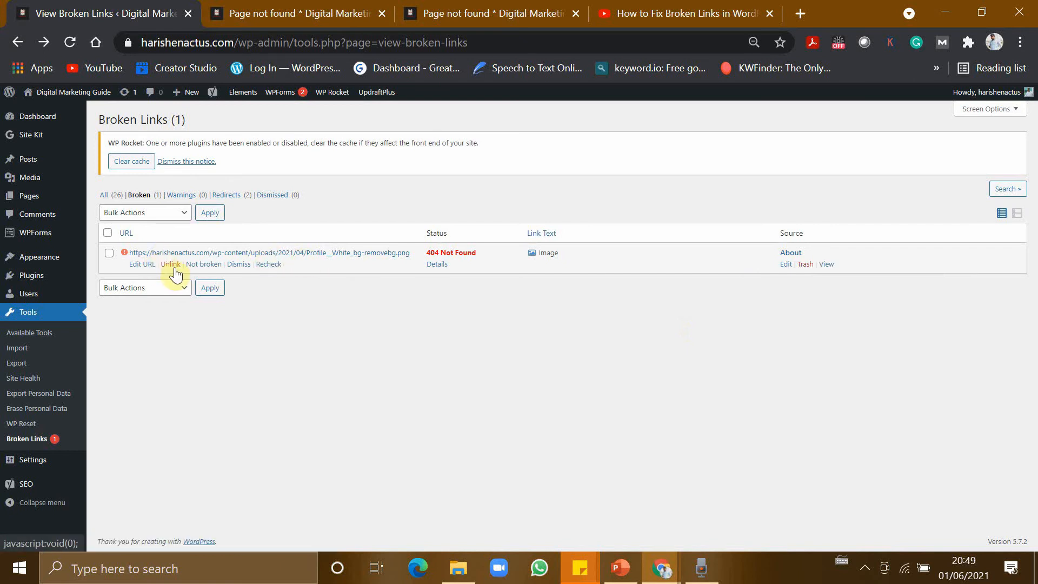
Unlink the broken 404 image URL and confirm the removal
{"action": "left_click", "coordinate": [171, 264]}
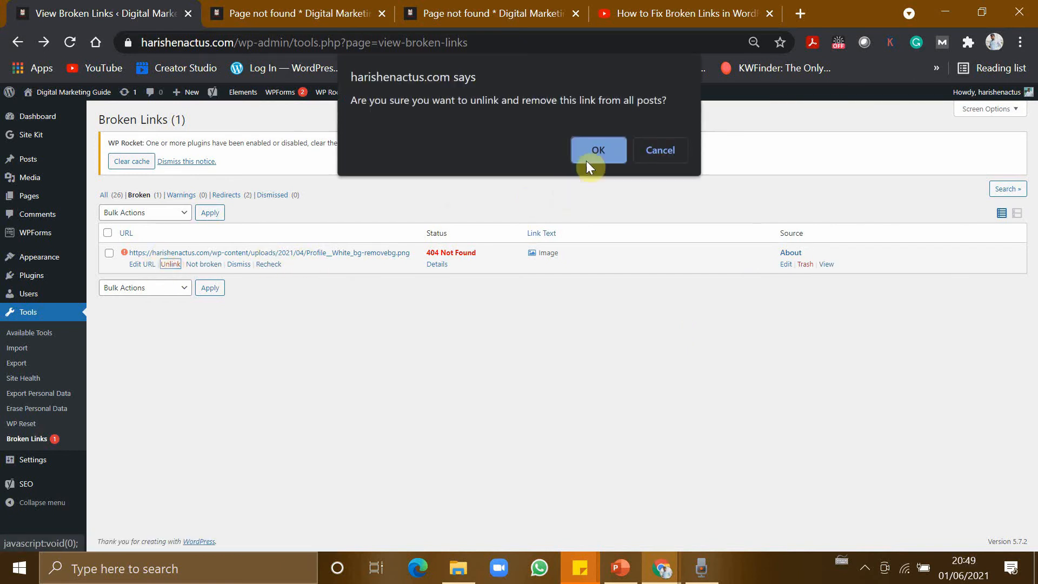
{"action": "left_click", "coordinate": [597, 150]}
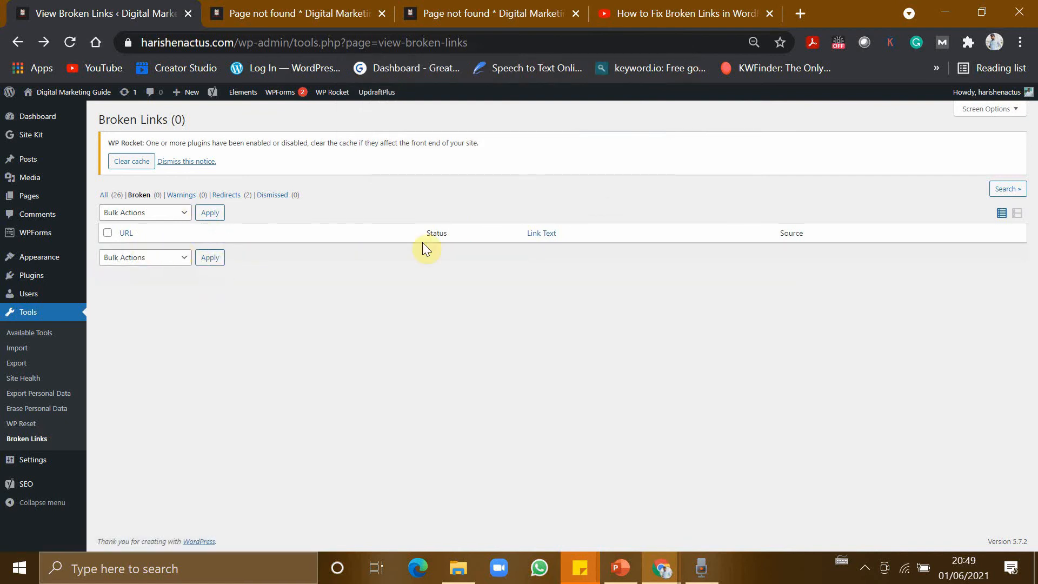
{"action": "mouse_move", "coordinate": [421, 268]}
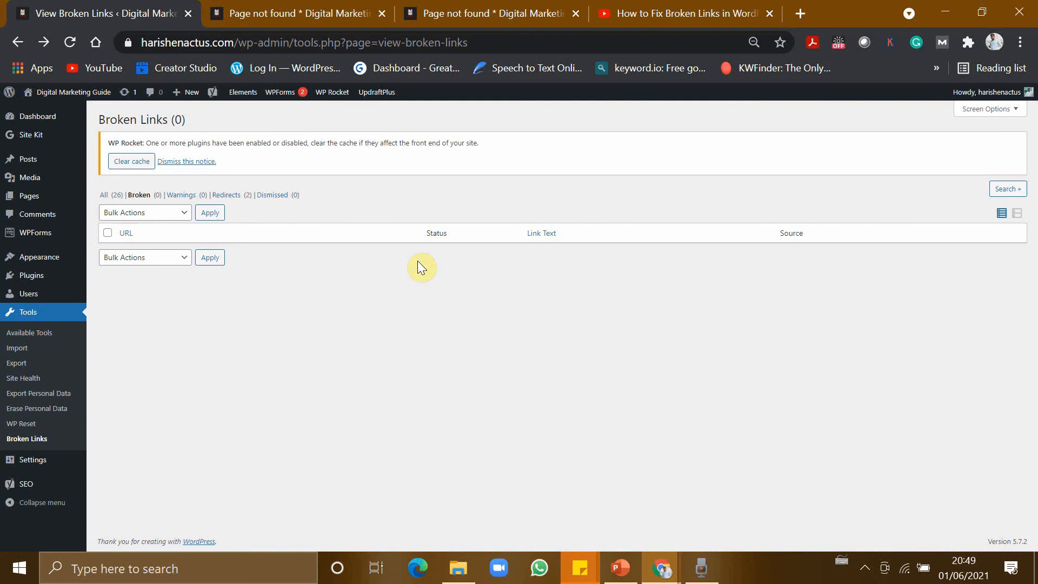
{"action": "mouse_move", "coordinate": [174, 240]}
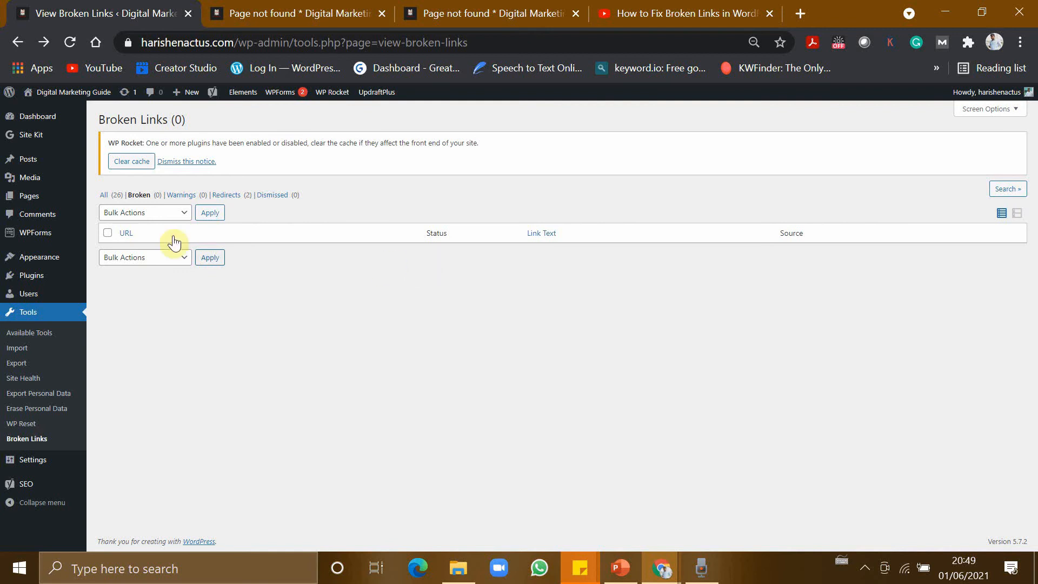
{"action": "mouse_move", "coordinate": [56, 281]}
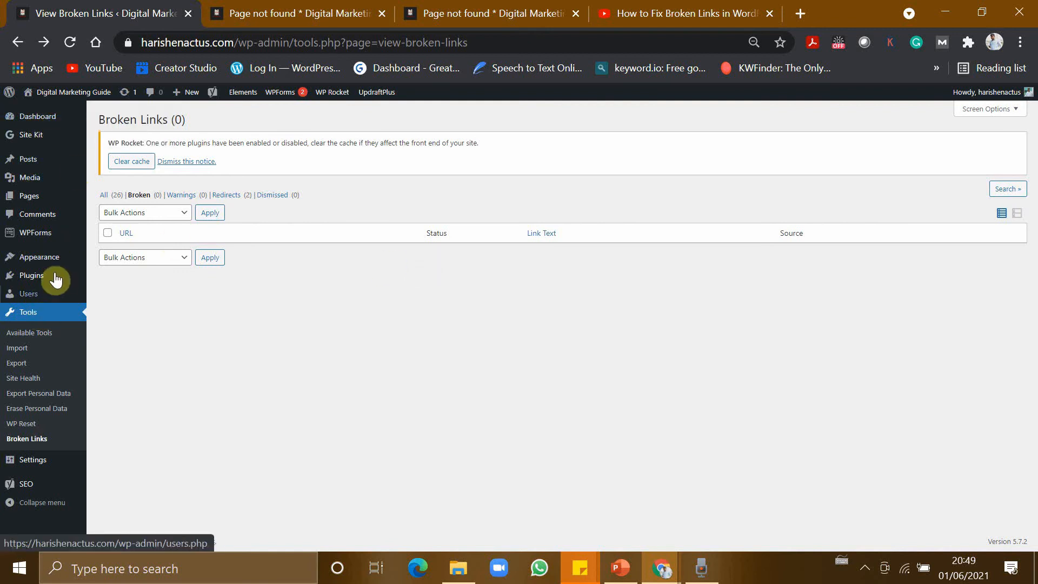
Reopen Broken Link Checker settings from the installed Plugins list
{"action": "left_click", "coordinate": [28, 294]}
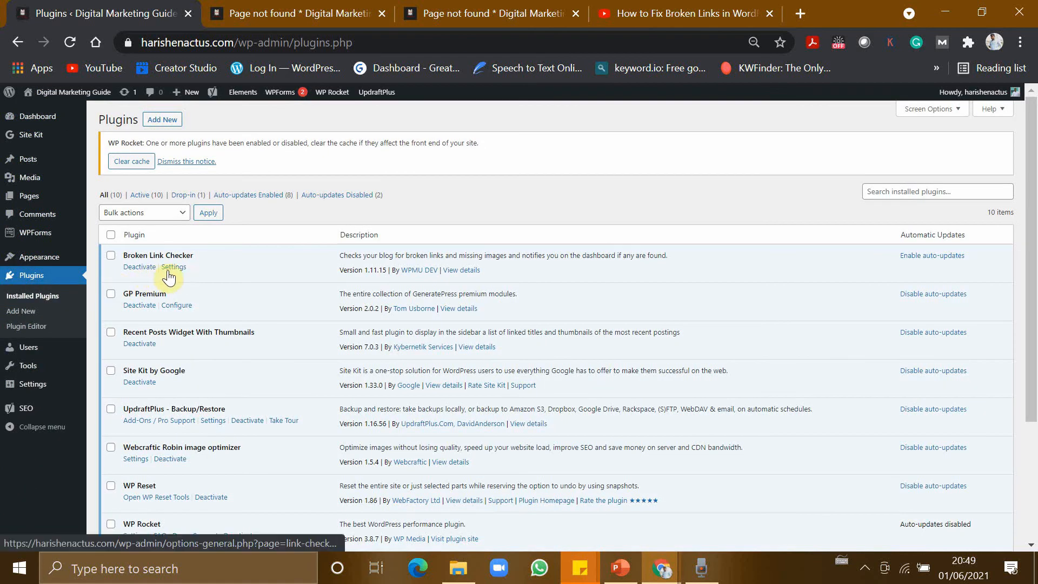
{"action": "left_click", "coordinate": [174, 267]}
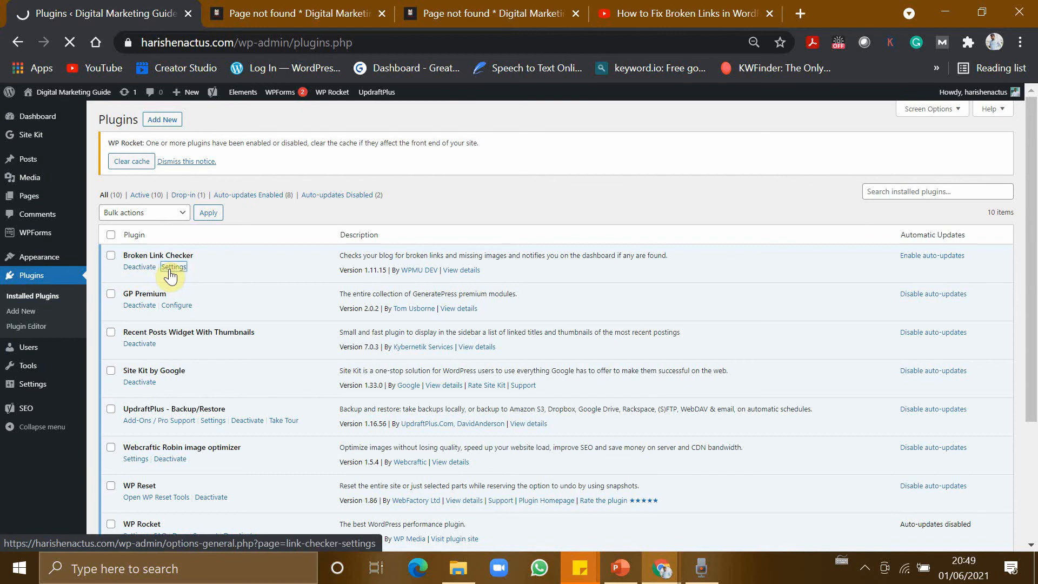
{"action": "left_click", "coordinate": [173, 266]}
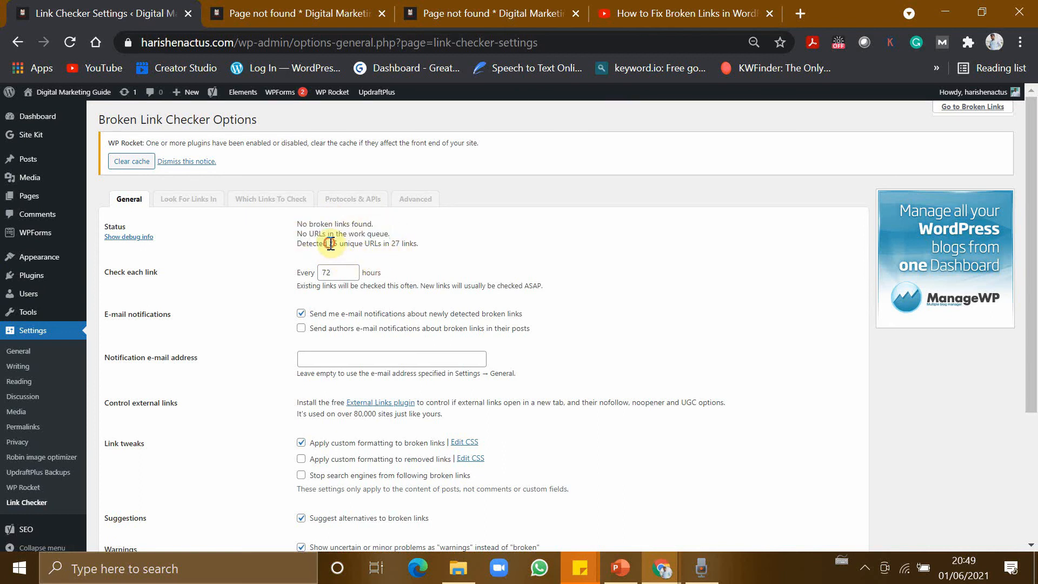
Change the check interval from 72 to 24 hours and save the settings
{"action": "left_click_drag", "start_coordinate": [330, 243], "coordinate": [409, 243]}
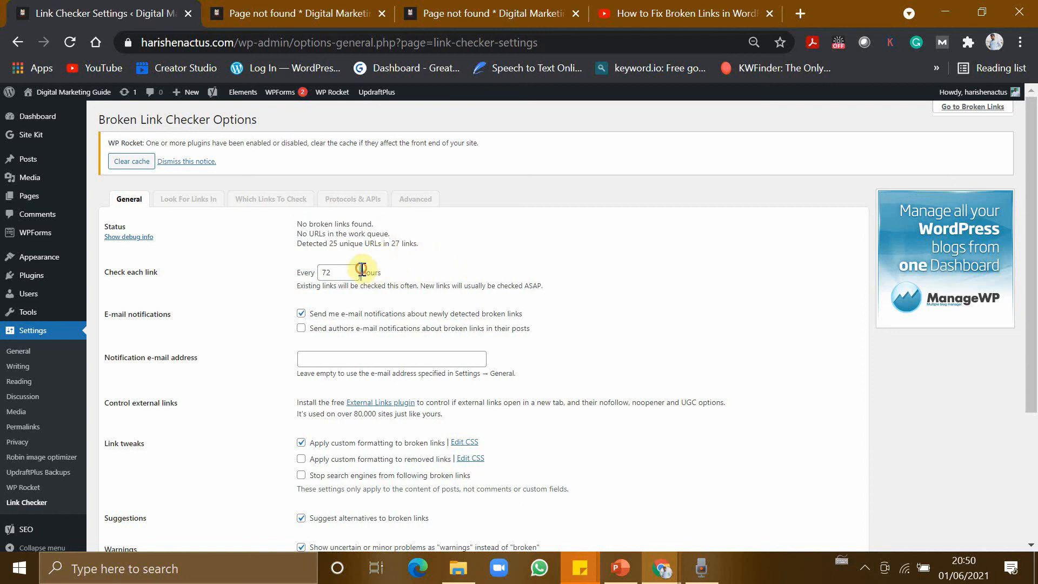
{"action": "left_click", "coordinate": [337, 272]}
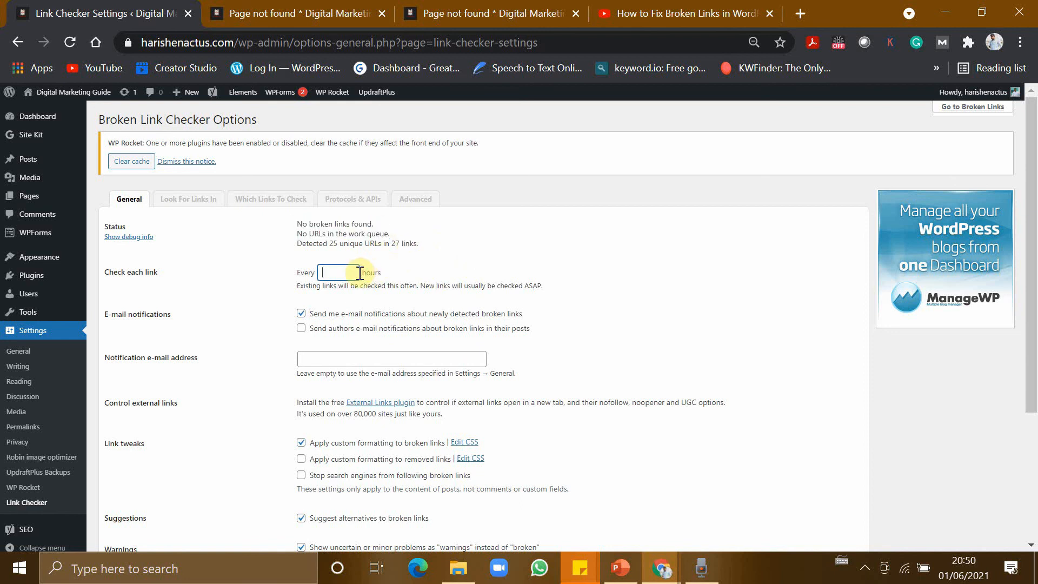
{"action": "type", "text": "24"}
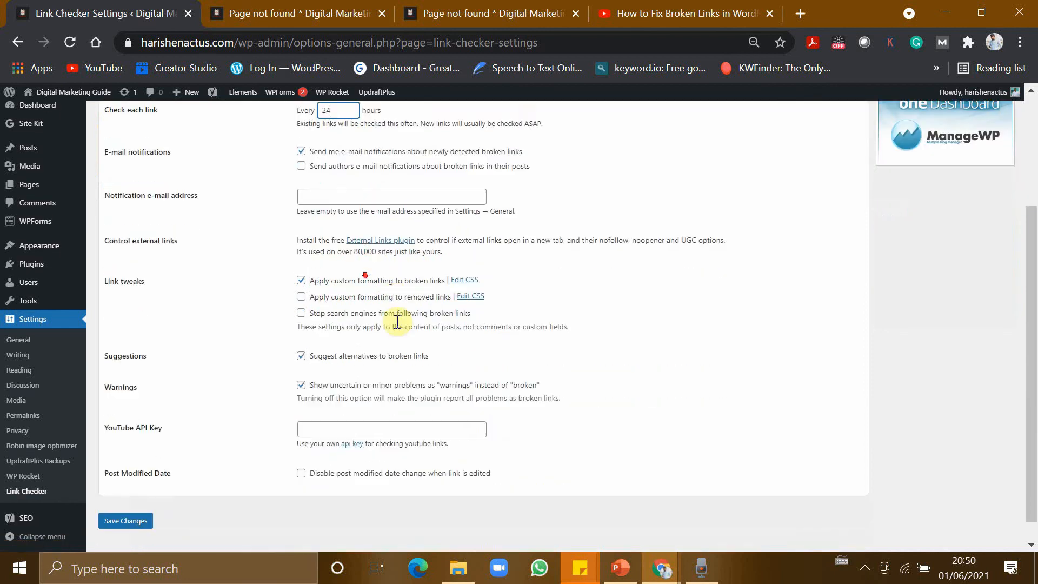
{"action": "left_click", "coordinate": [125, 496]}
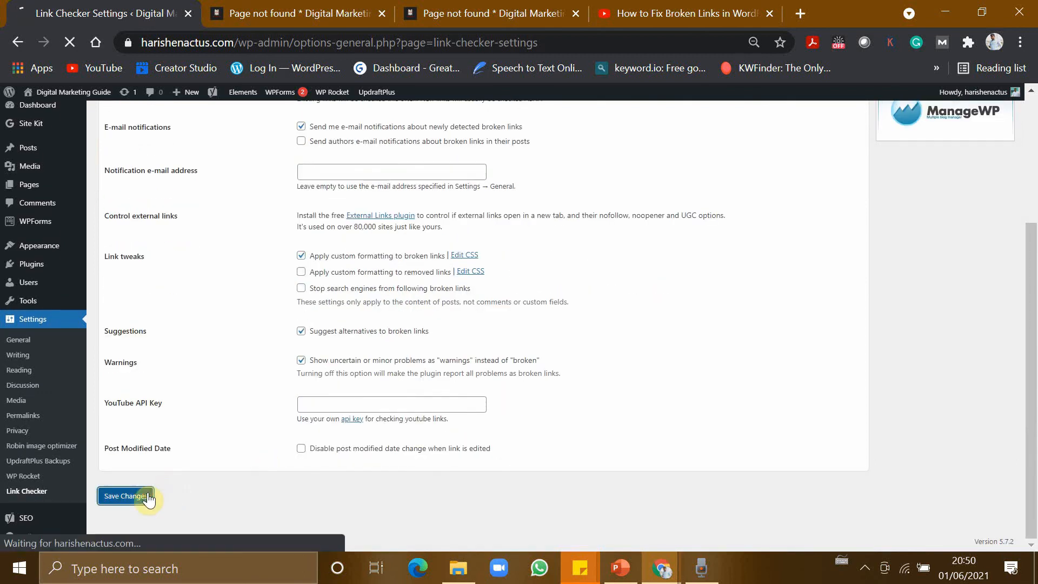
{"action": "left_click", "coordinate": [125, 496]}
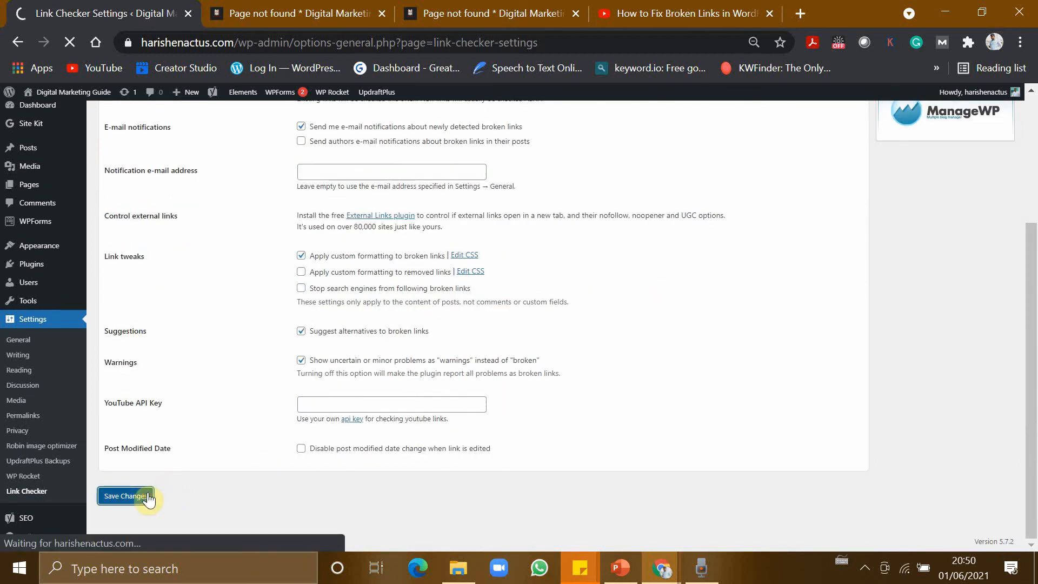
{"action": "left_click", "coordinate": [125, 496]}
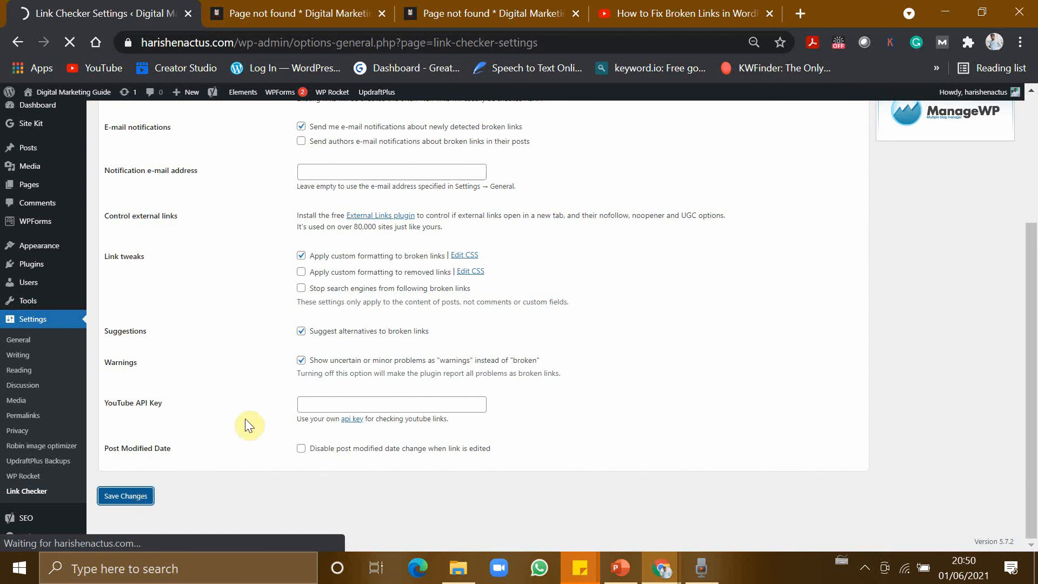
{"action": "left_click", "coordinate": [125, 495]}
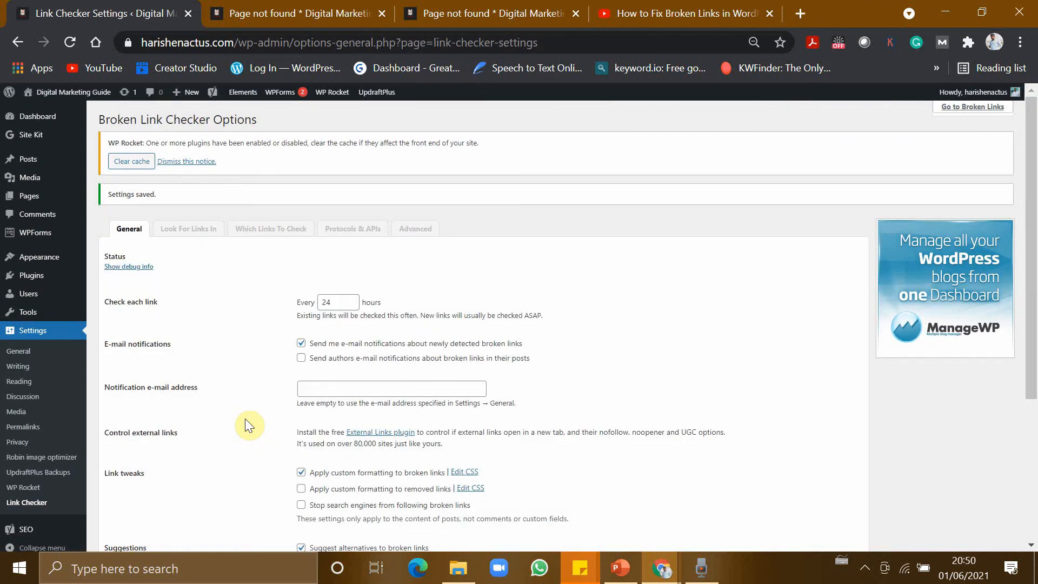